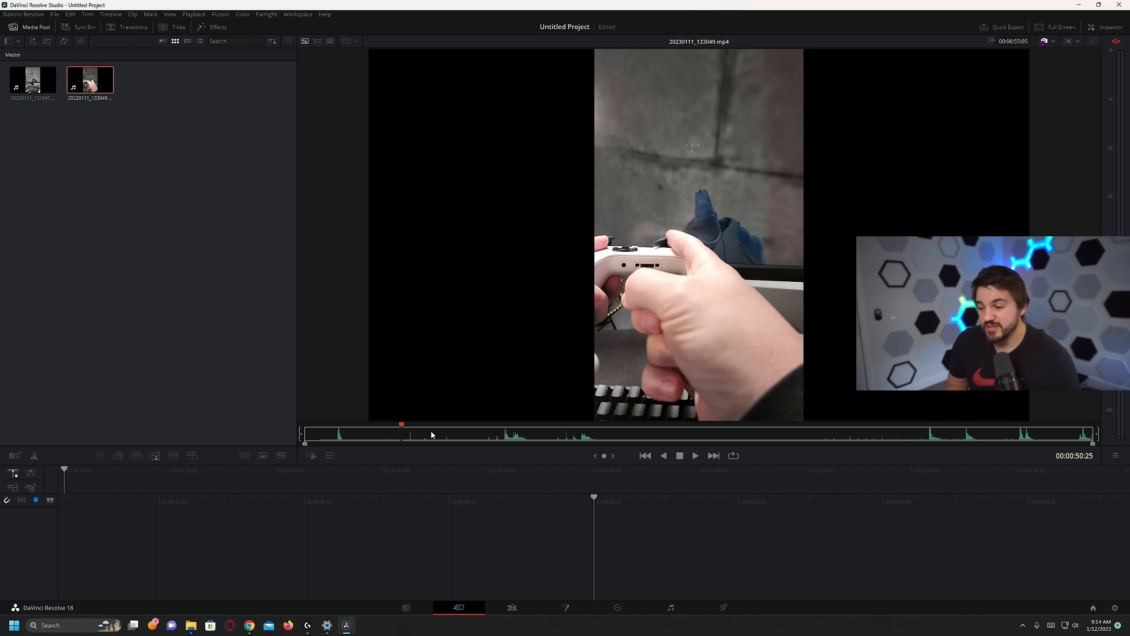
# Switch from DaVinci Resolve to the Chrome window with the input-lag workbook
pyautogui.click(815, 433)
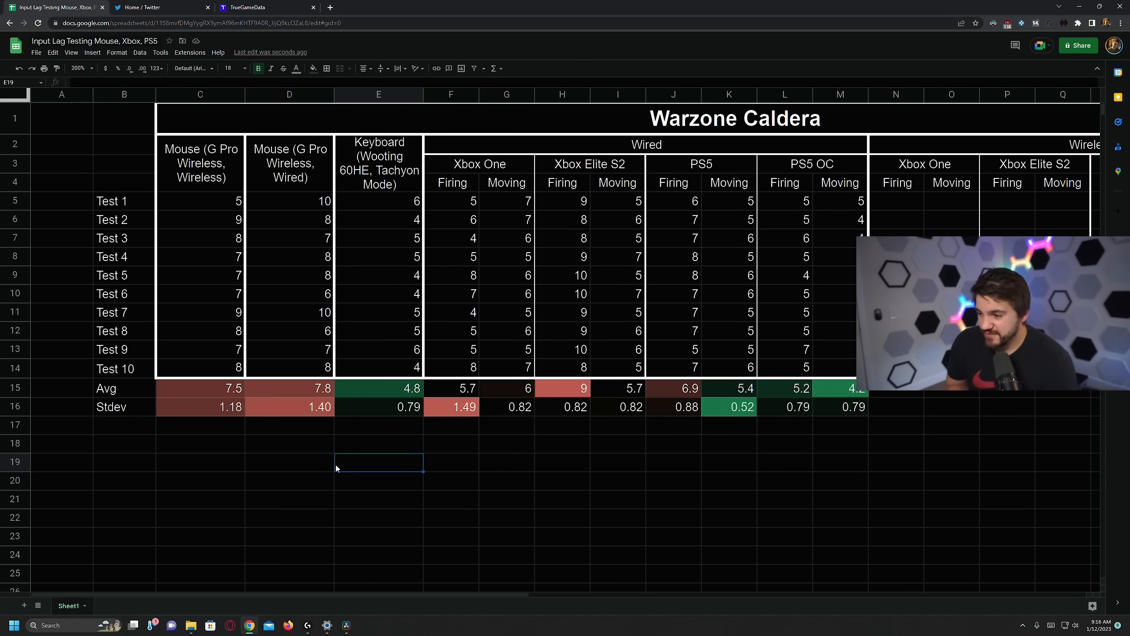
pyautogui.moveTo(305, 557)
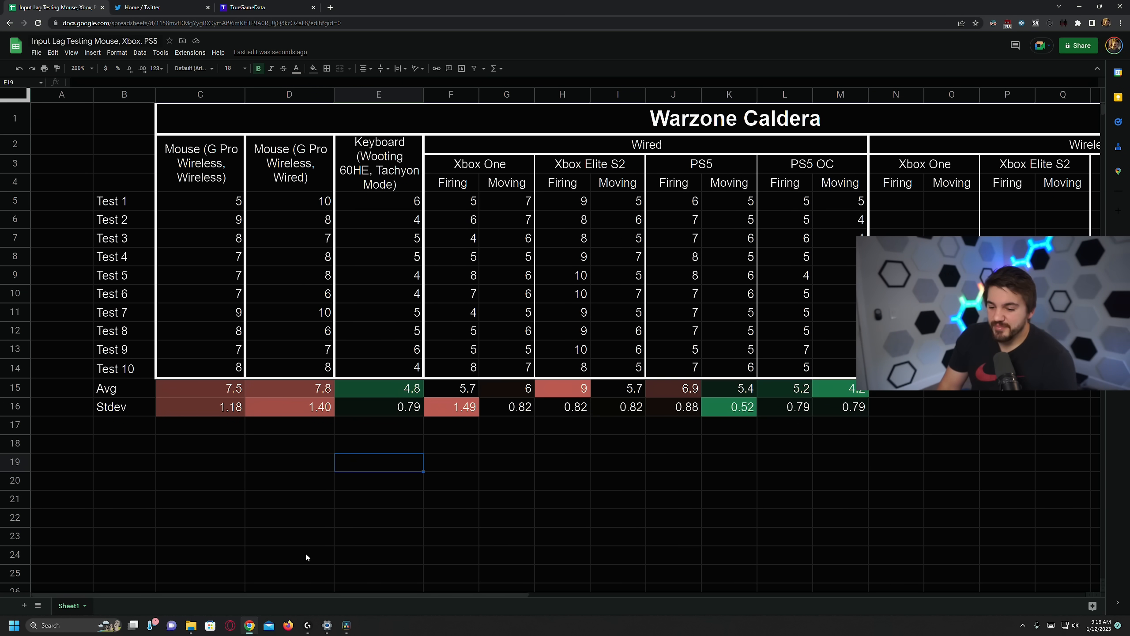
pyautogui.hscroll(3)
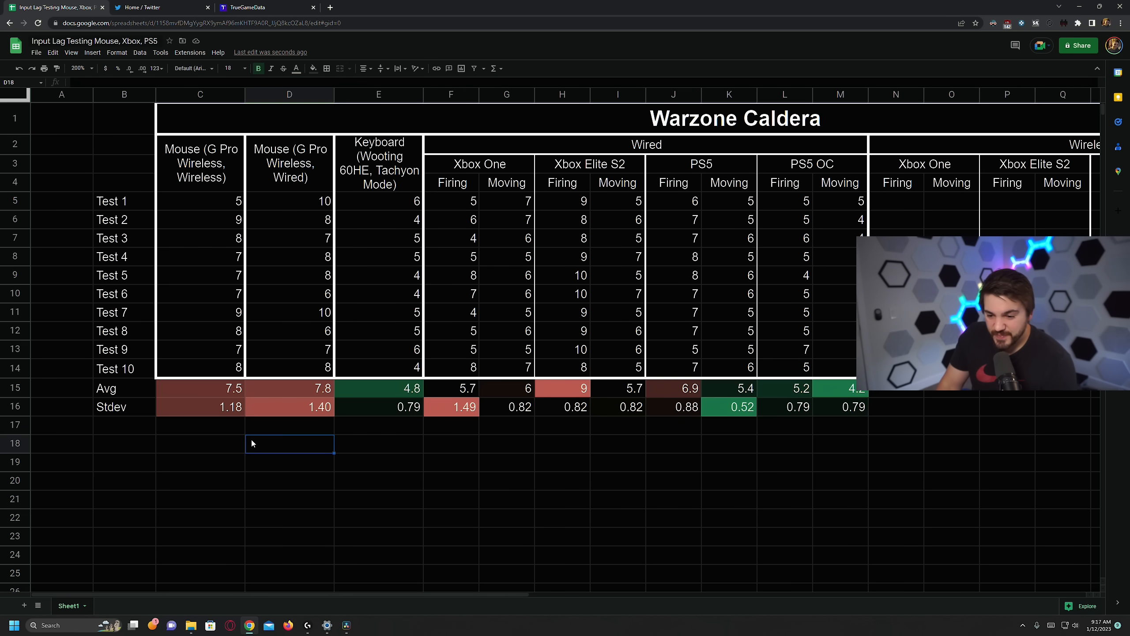
pyautogui.moveTo(200, 201); pyautogui.dragTo(200, 368)
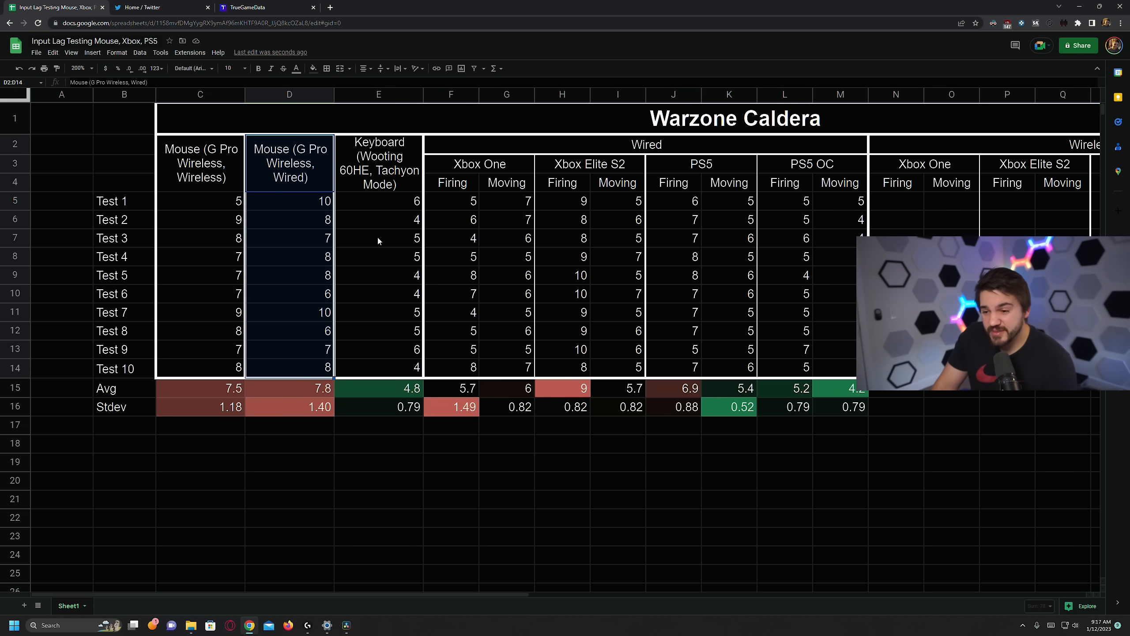
pyautogui.click(378, 163)
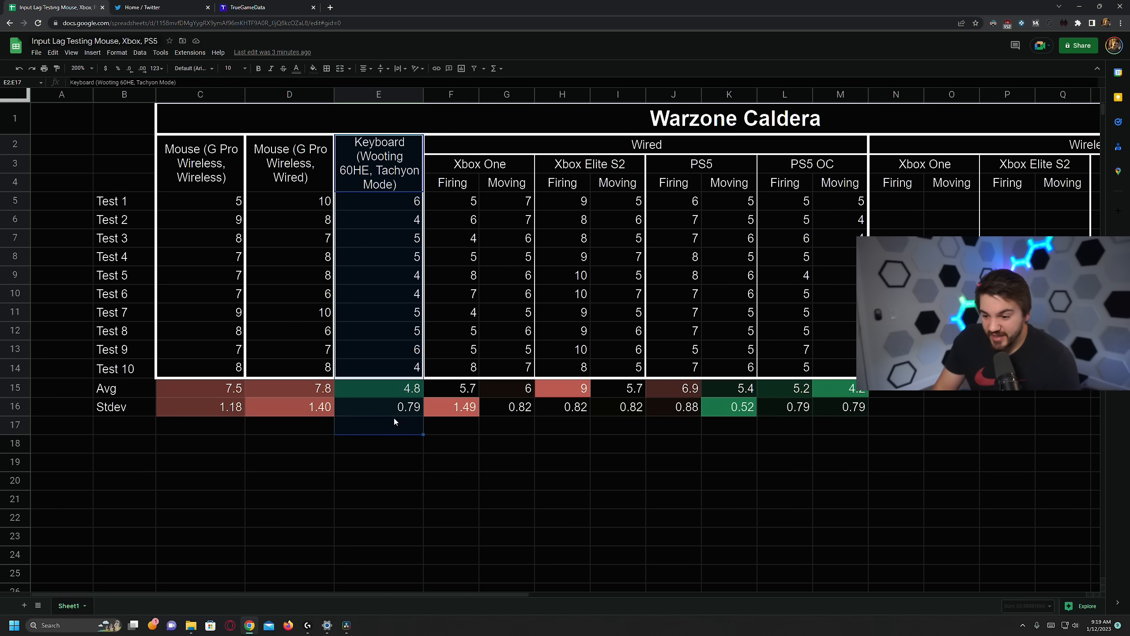
pyautogui.click(451, 424)
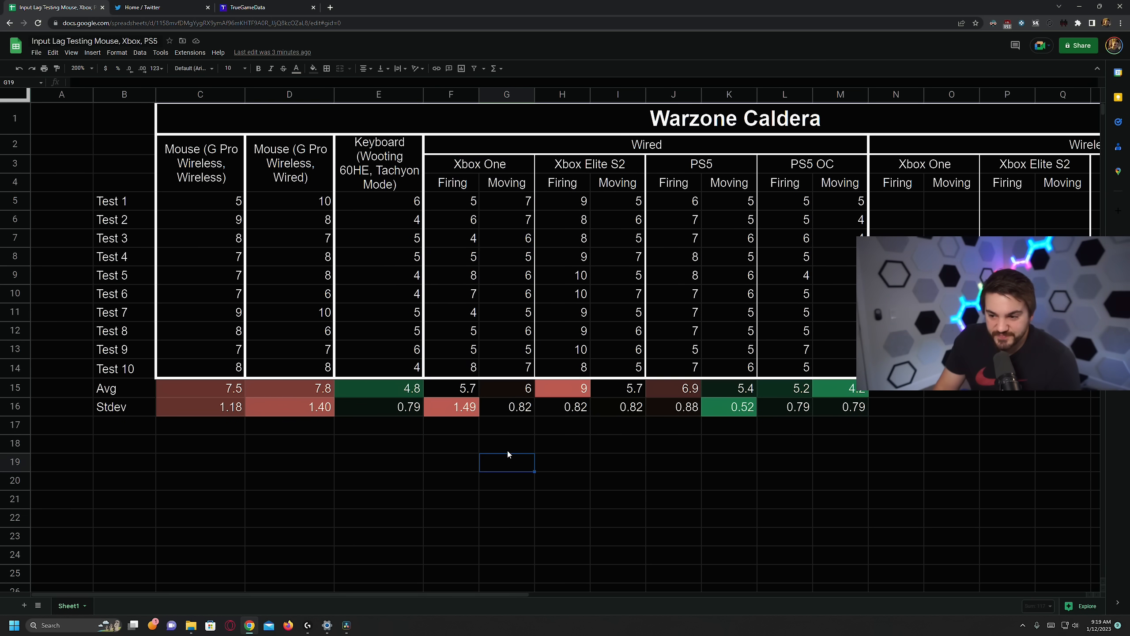
pyautogui.click(506, 200)
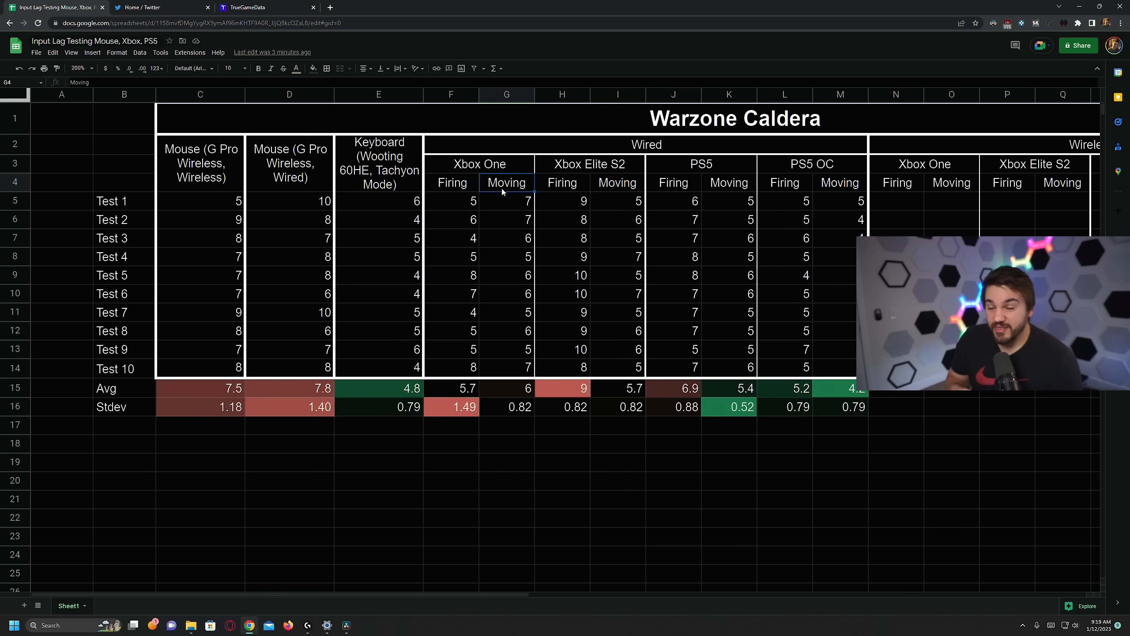
pyautogui.moveTo(454, 175)
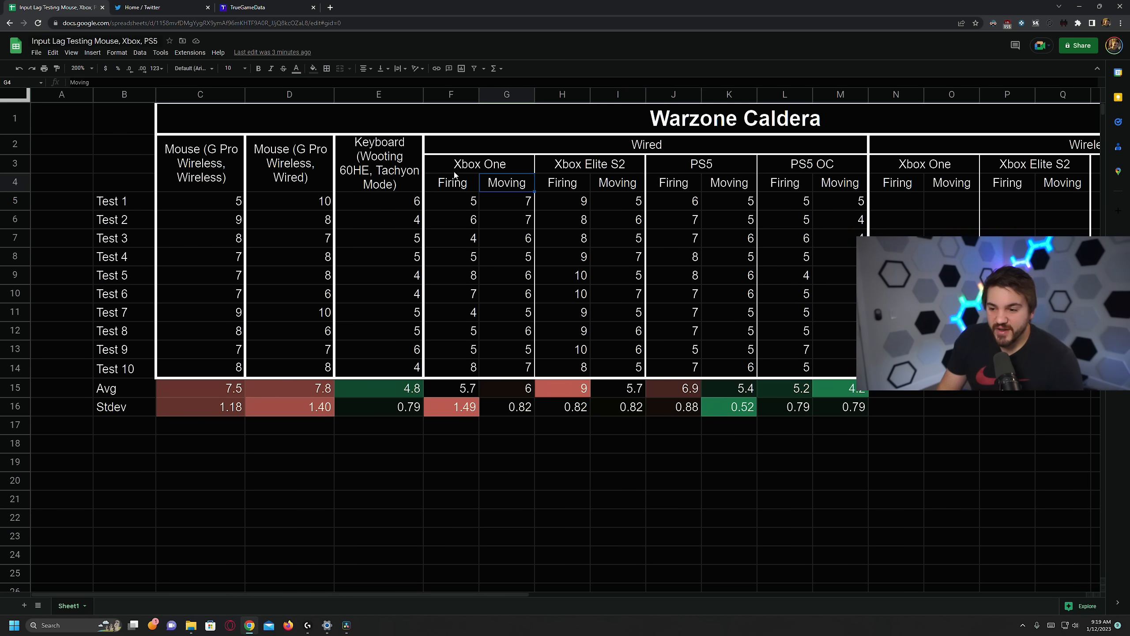
pyautogui.click(452, 182)
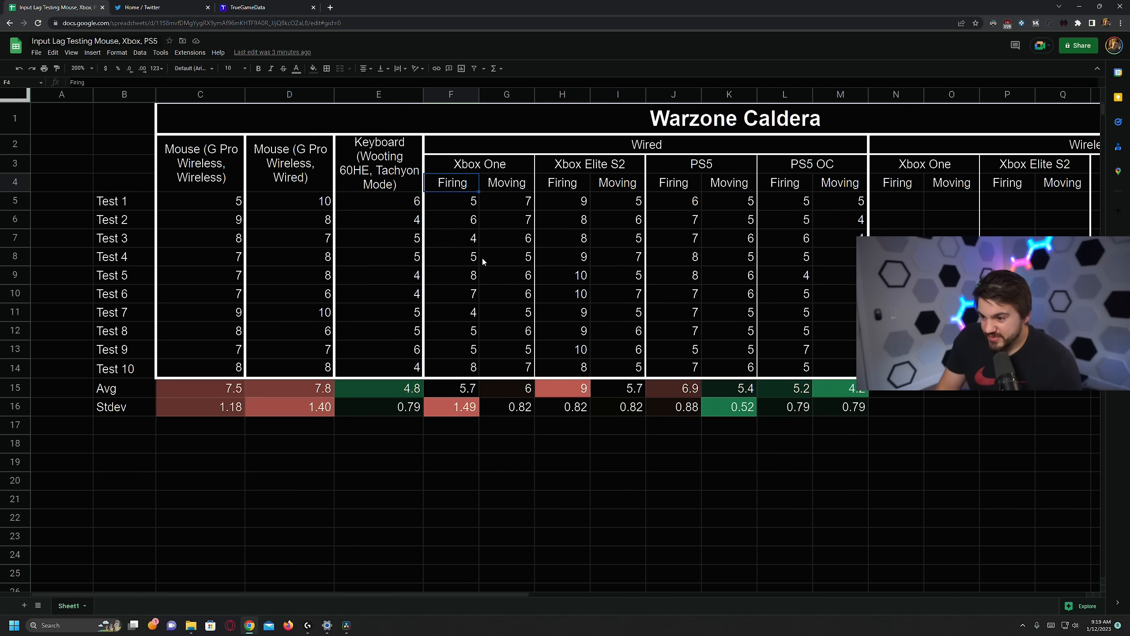
pyautogui.click(588, 164)
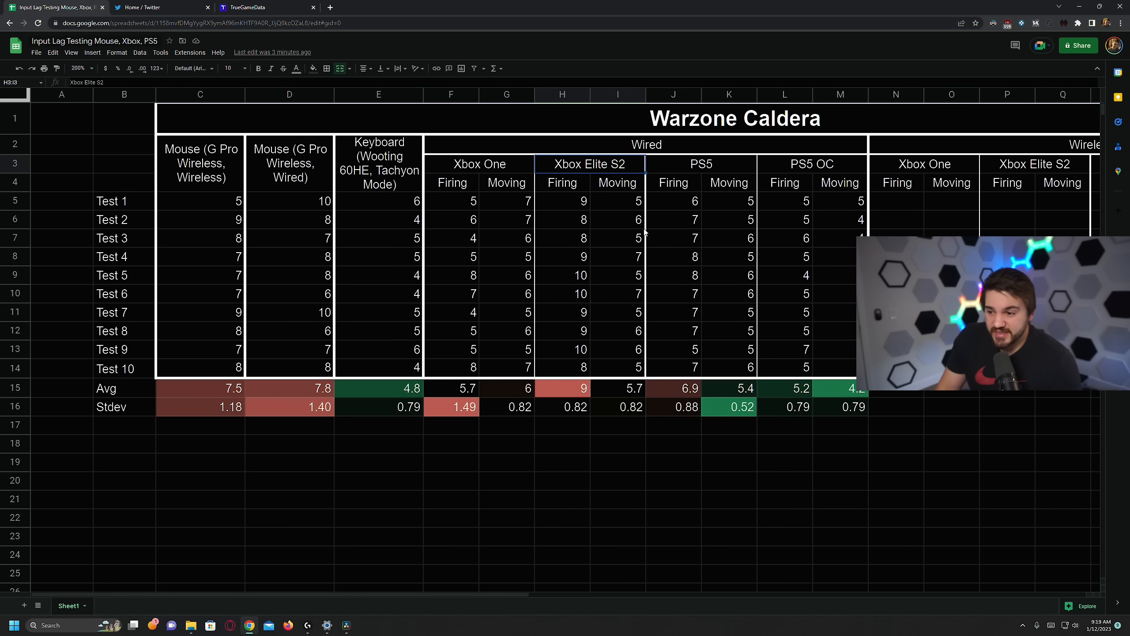
pyautogui.click(699, 164)
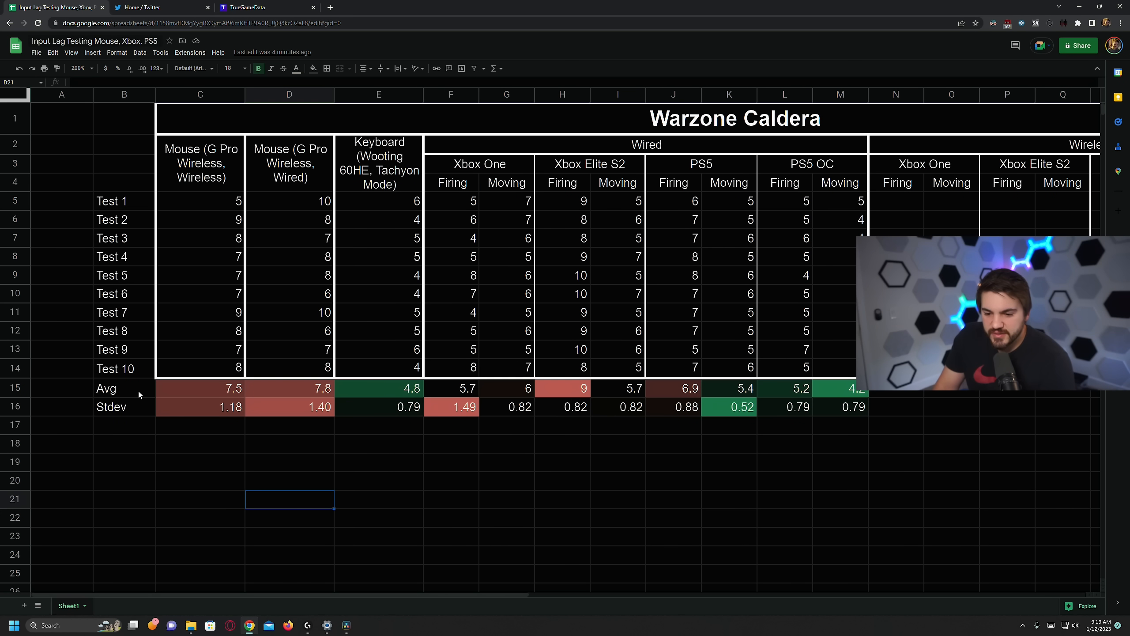
pyautogui.moveTo(124, 200); pyautogui.dragTo(839, 368)
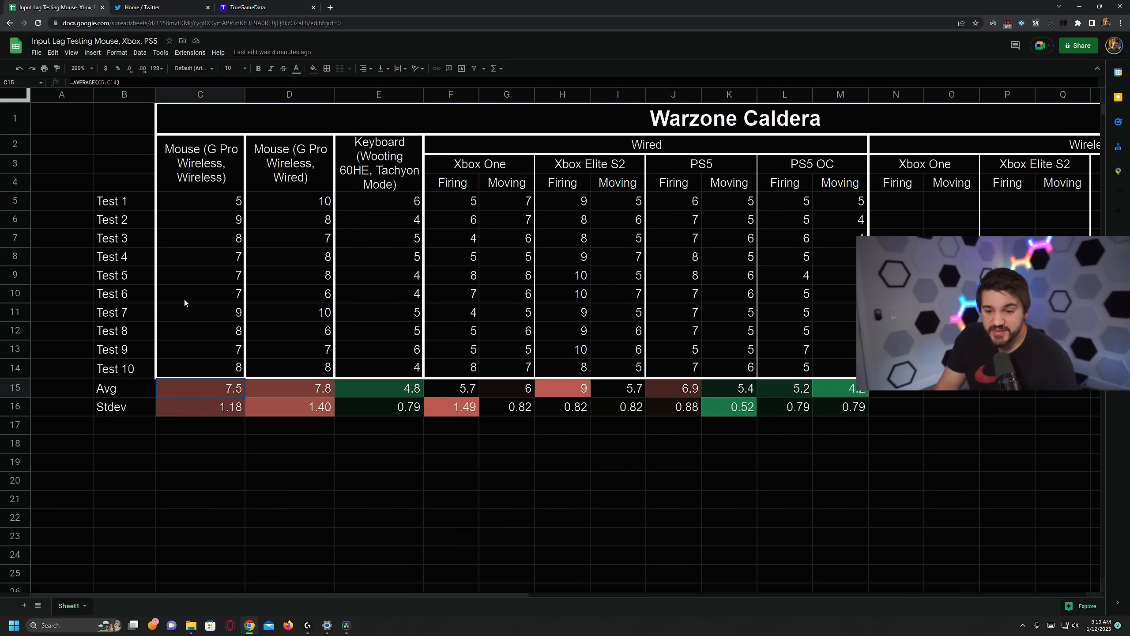
pyautogui.click(199, 407)
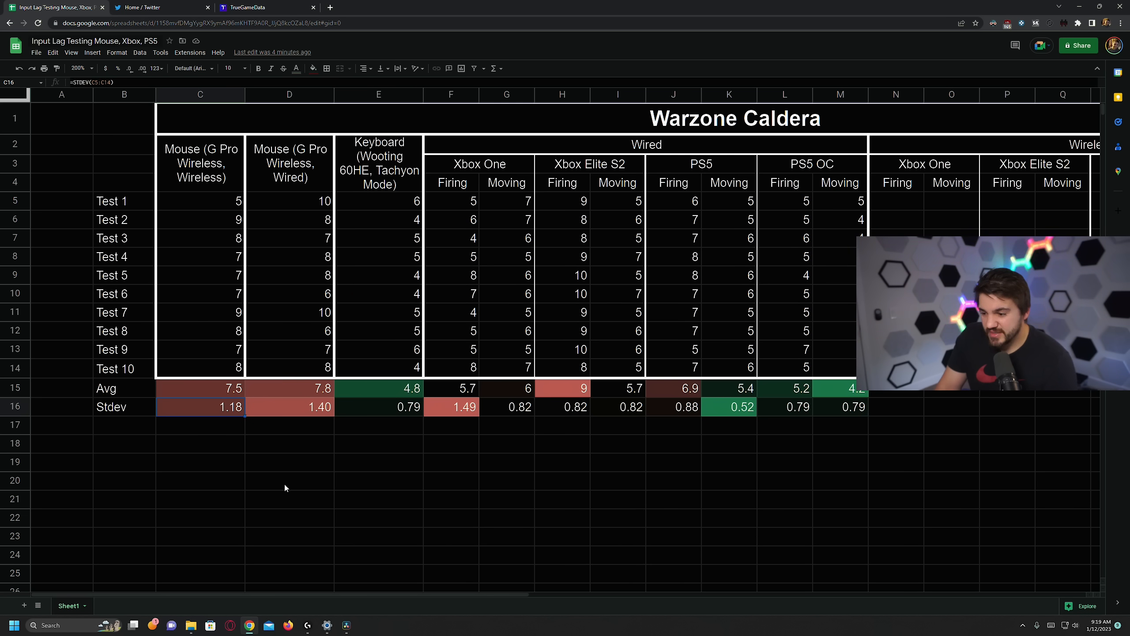
pyautogui.moveTo(268, 436)
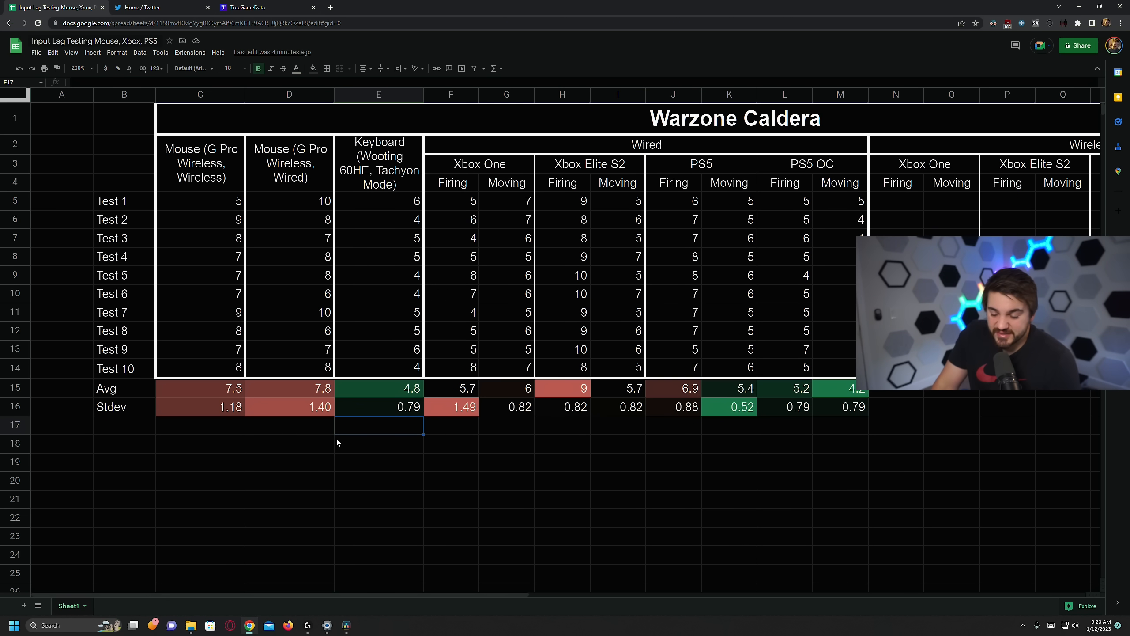
pyautogui.click(200, 442)
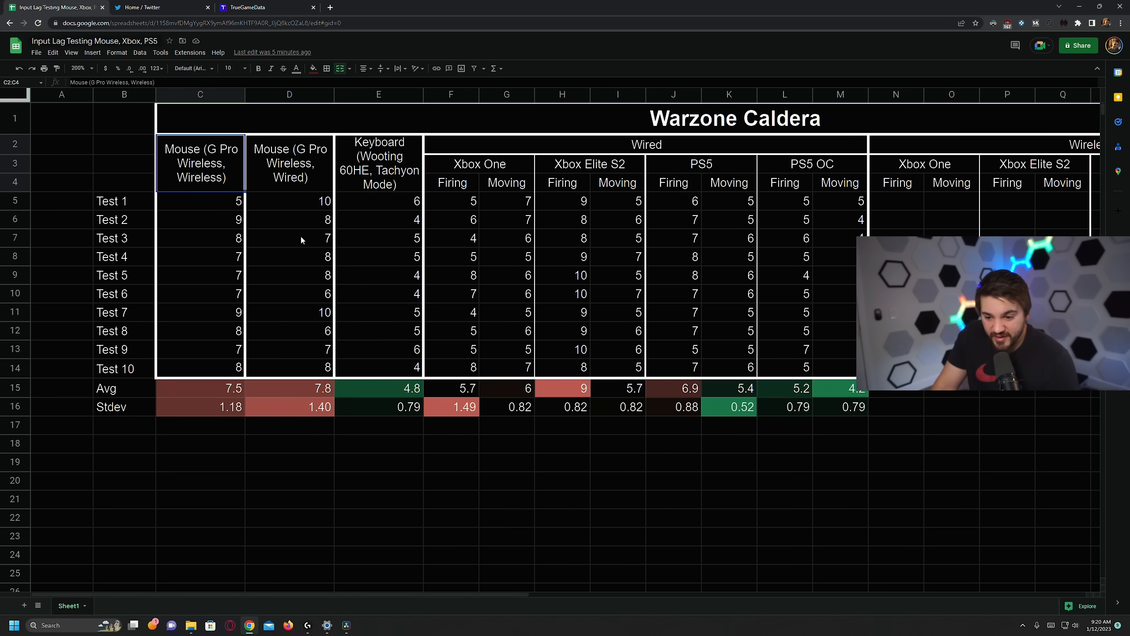
pyautogui.click(289, 388)
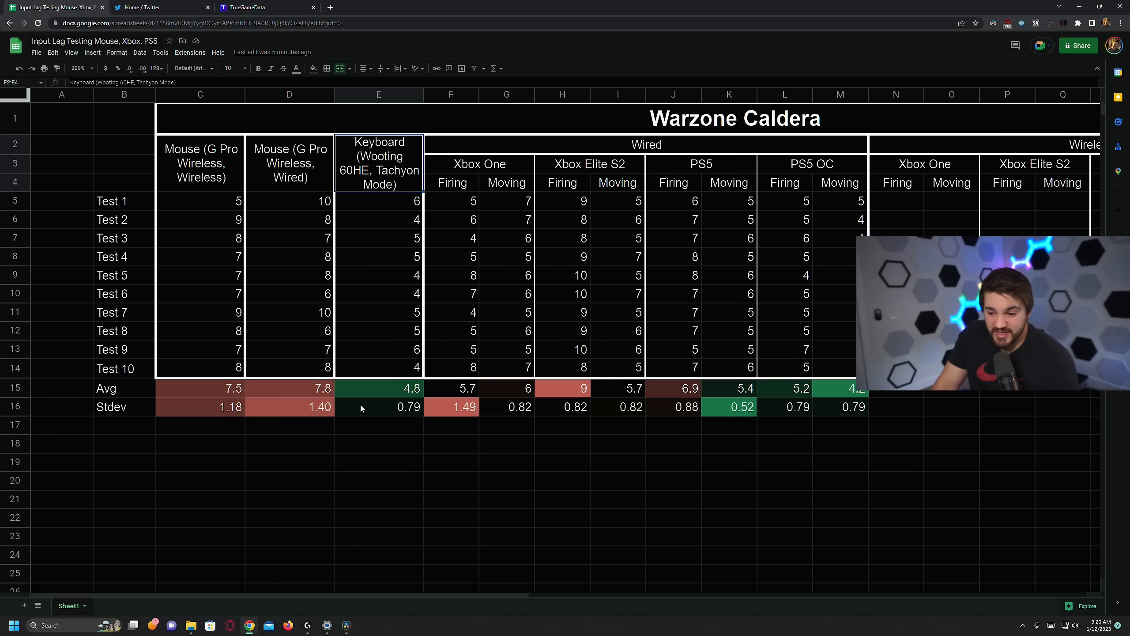
pyautogui.click(378, 387)
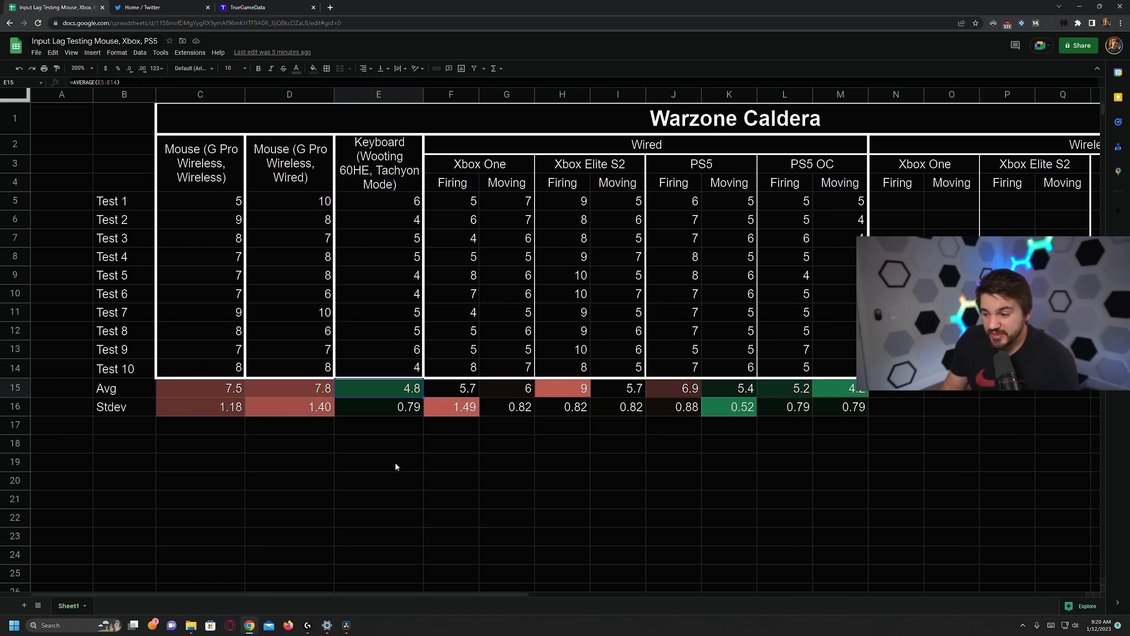
pyautogui.moveTo(199, 387); pyautogui.dragTo(507, 406)
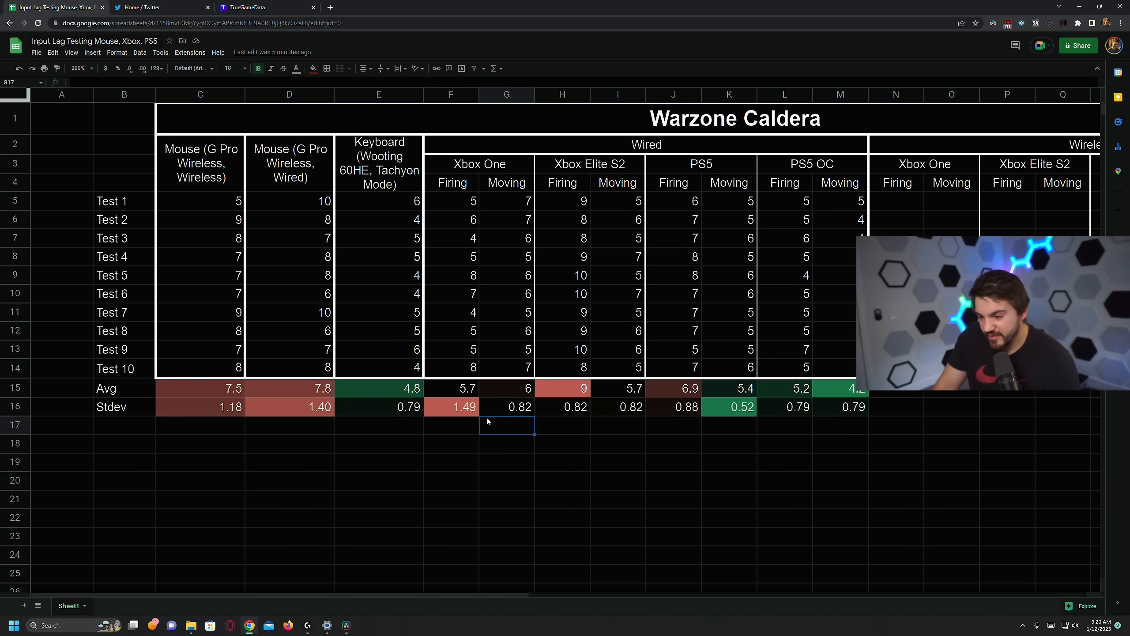
pyautogui.click(451, 387)
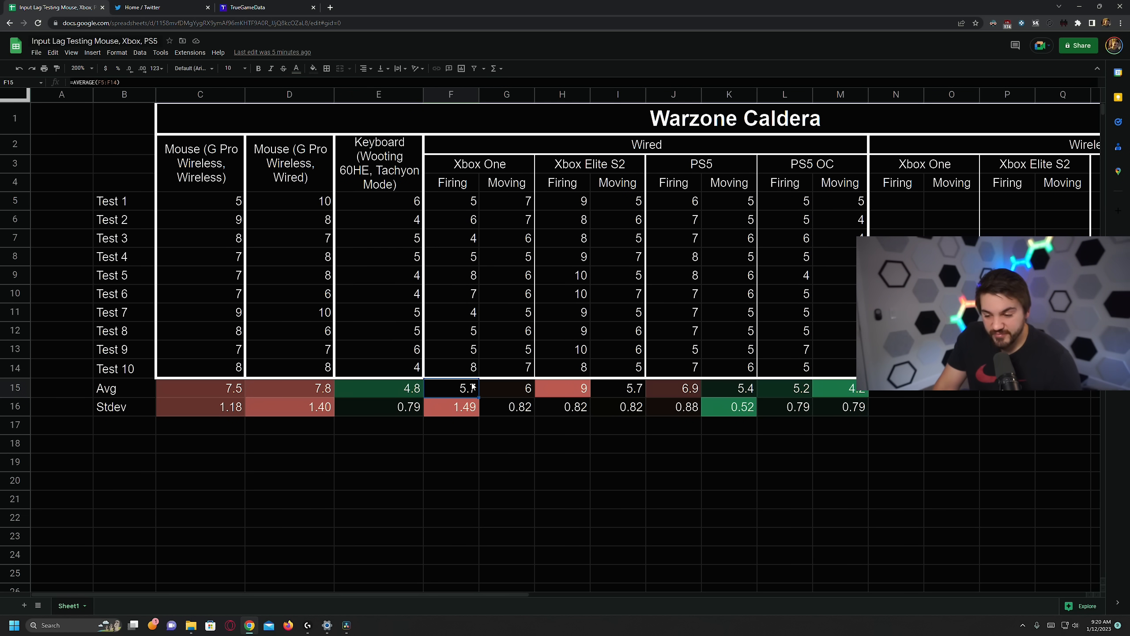
pyautogui.click(506, 388)
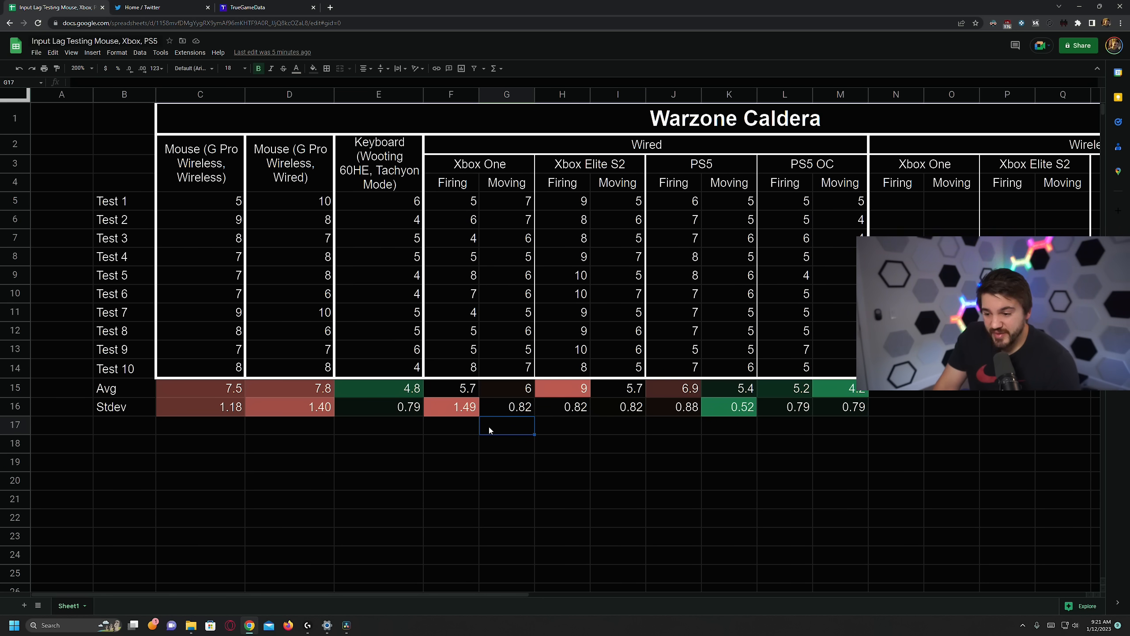
pyautogui.click(617, 388)
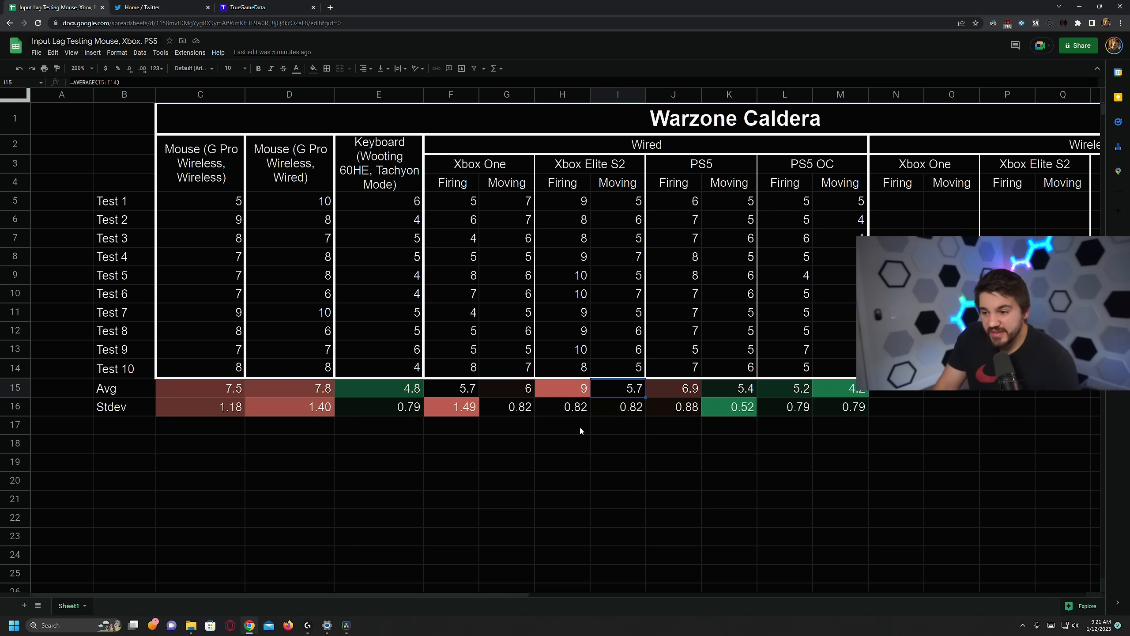
pyautogui.click(561, 424)
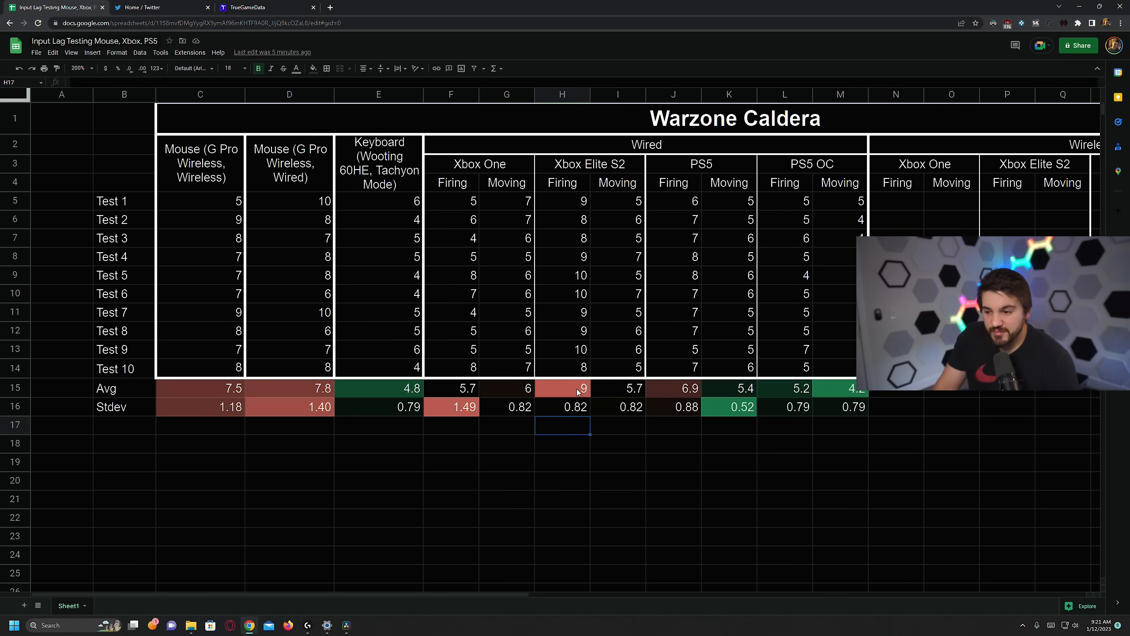
pyautogui.click(617, 388)
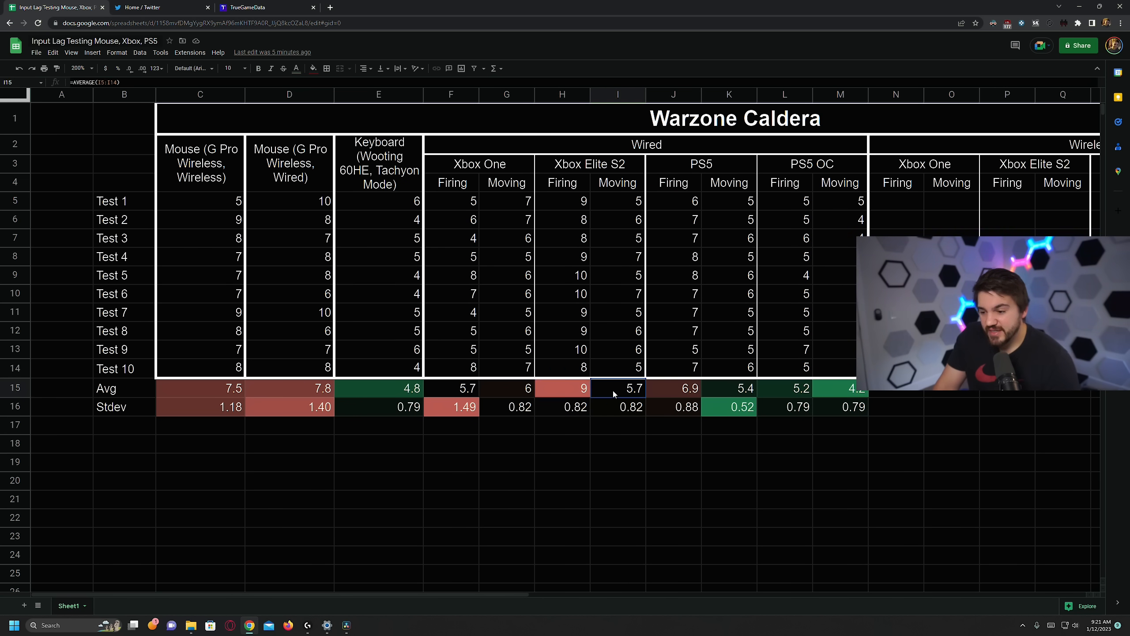
pyautogui.click(562, 388)
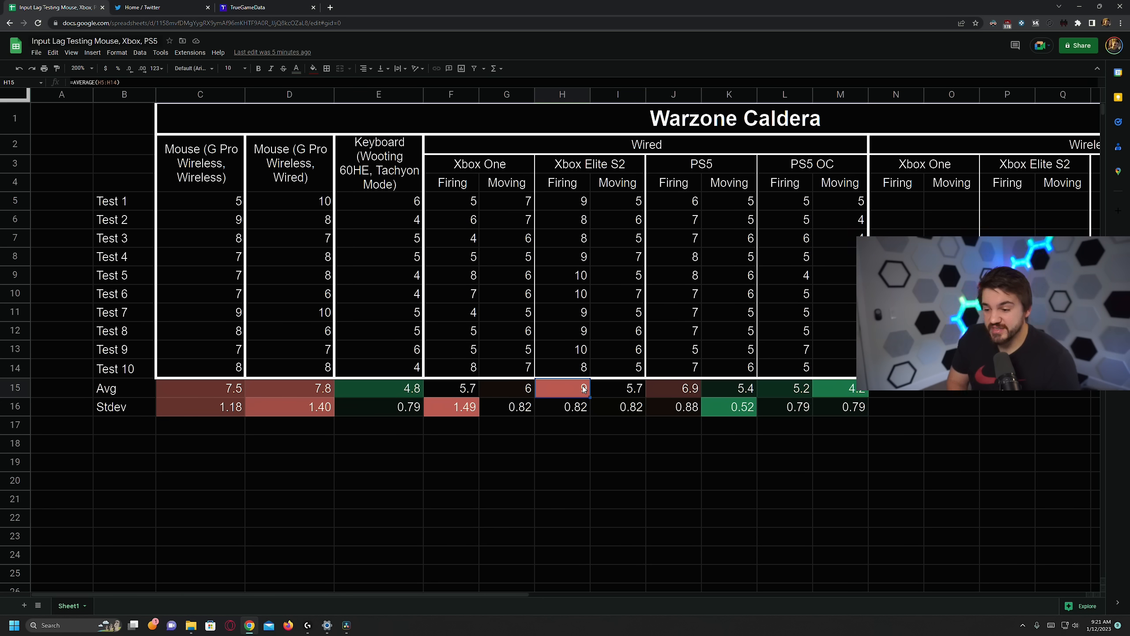
pyautogui.moveTo(613, 404)
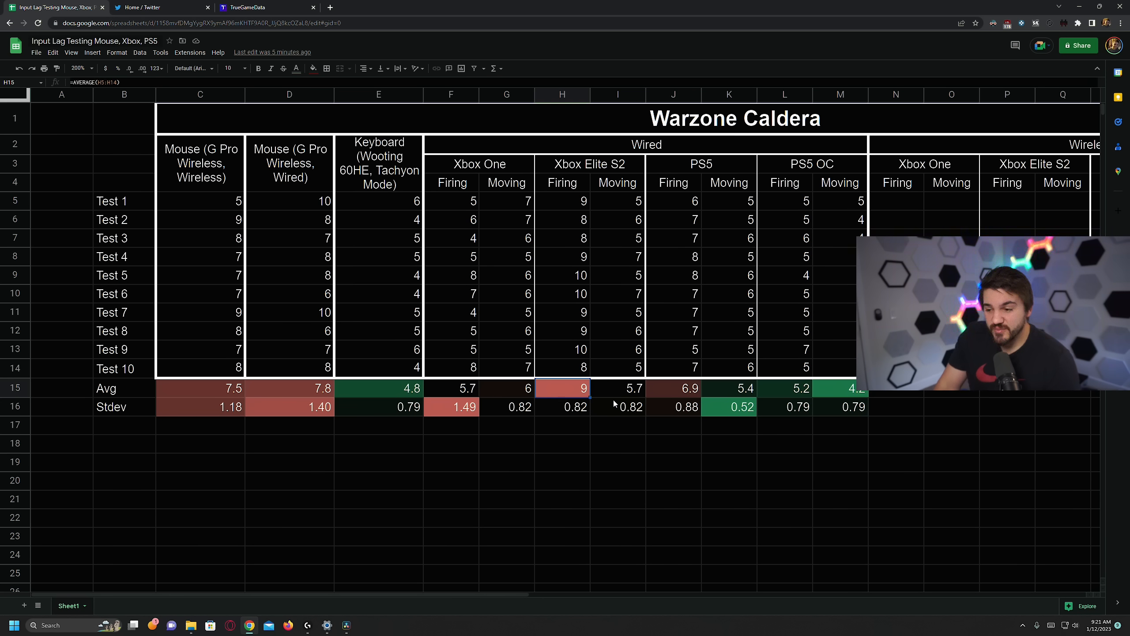
pyautogui.moveTo(600, 397)
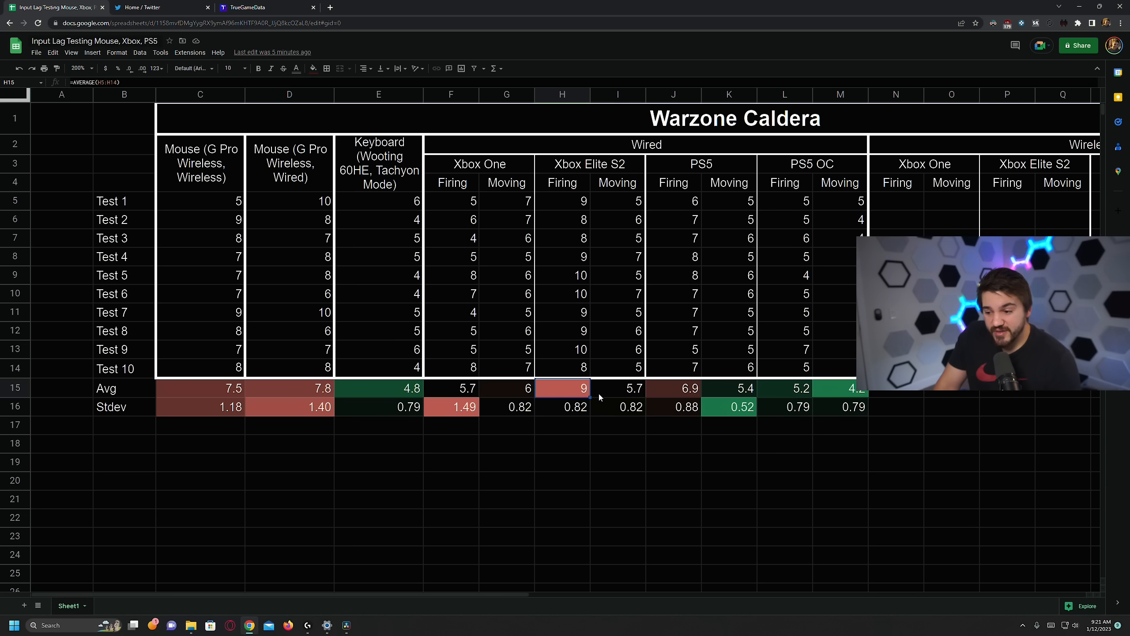
pyautogui.moveTo(576, 397)
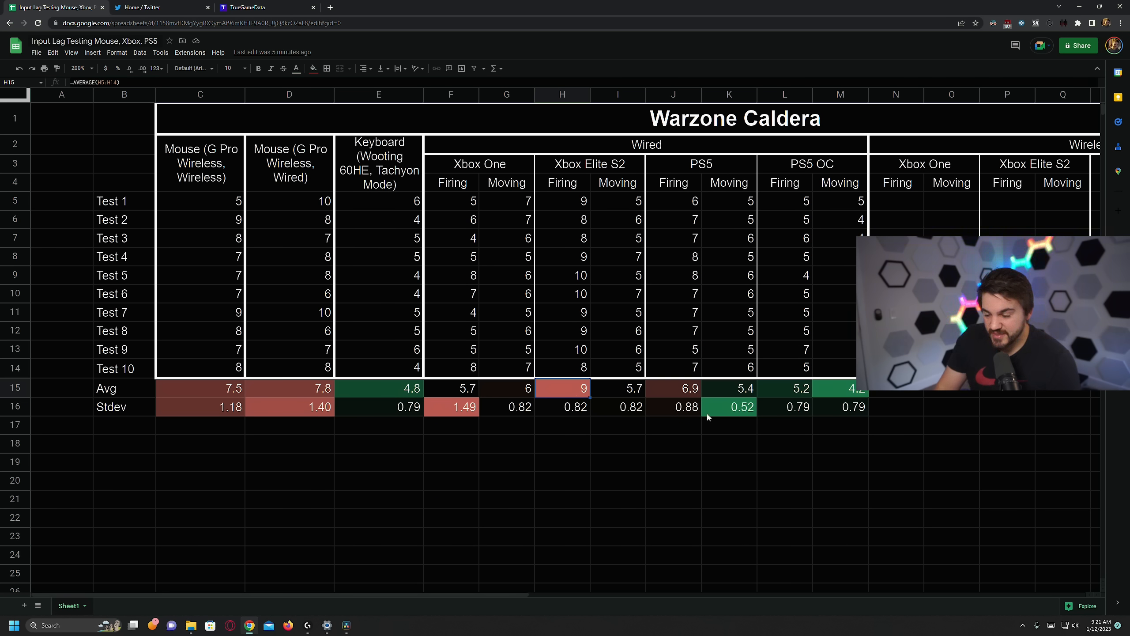
pyautogui.click(617, 388)
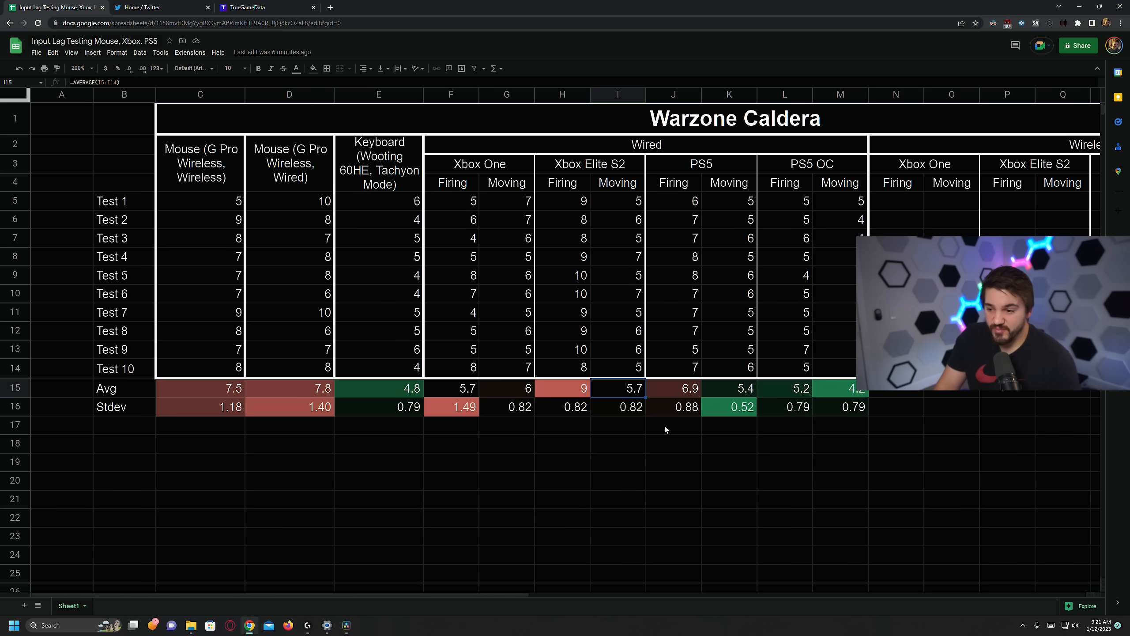
pyautogui.moveTo(533, 453)
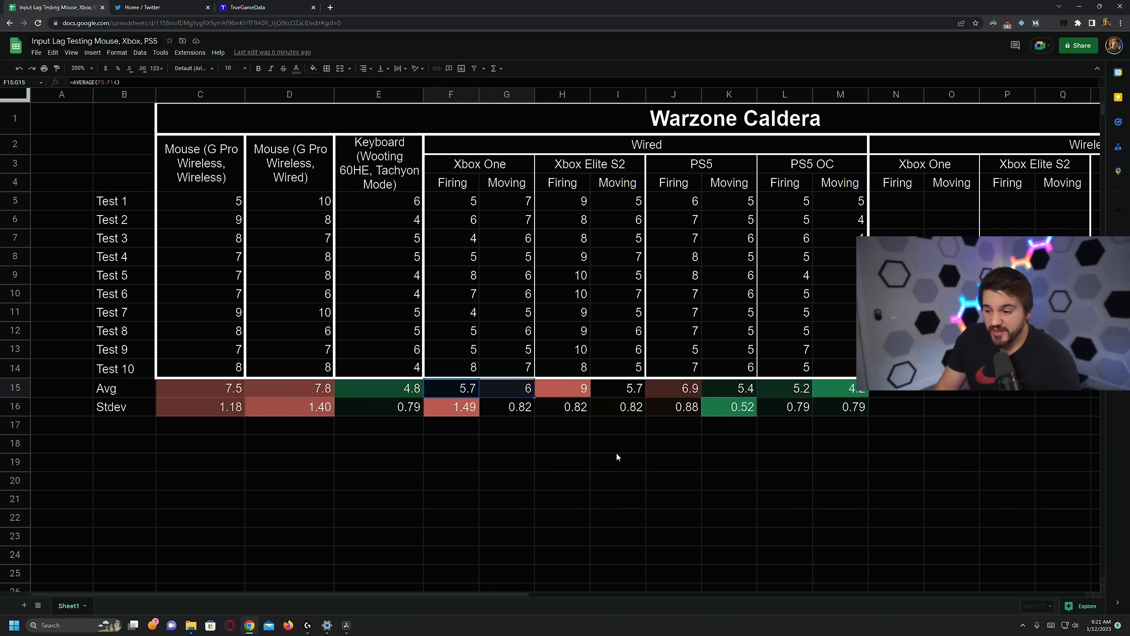
pyautogui.click(673, 388)
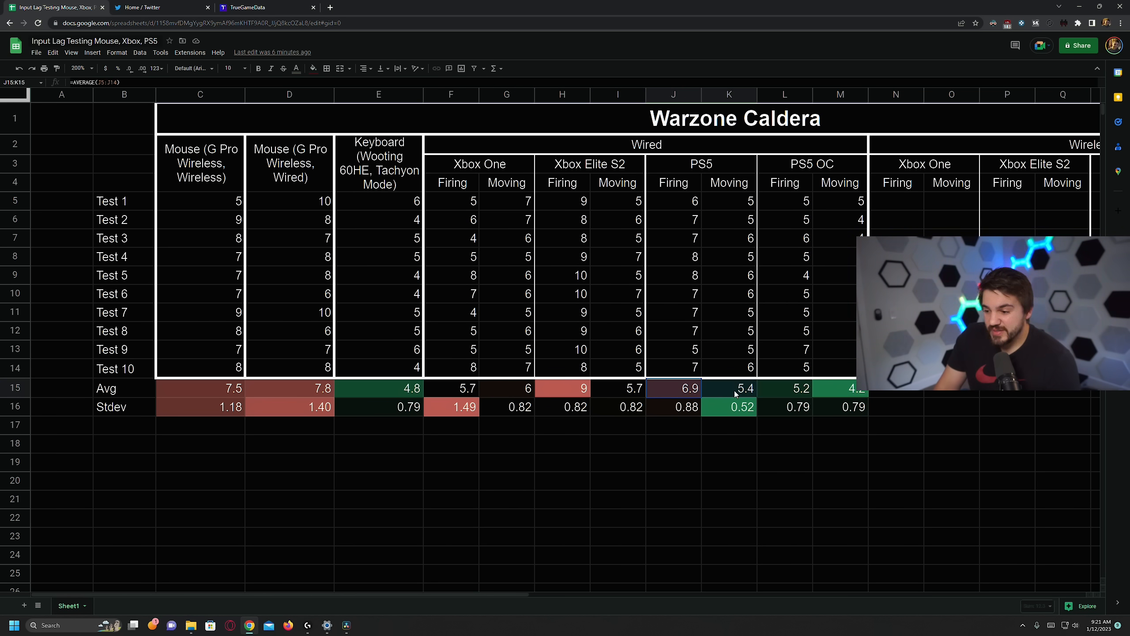
pyautogui.click(674, 462)
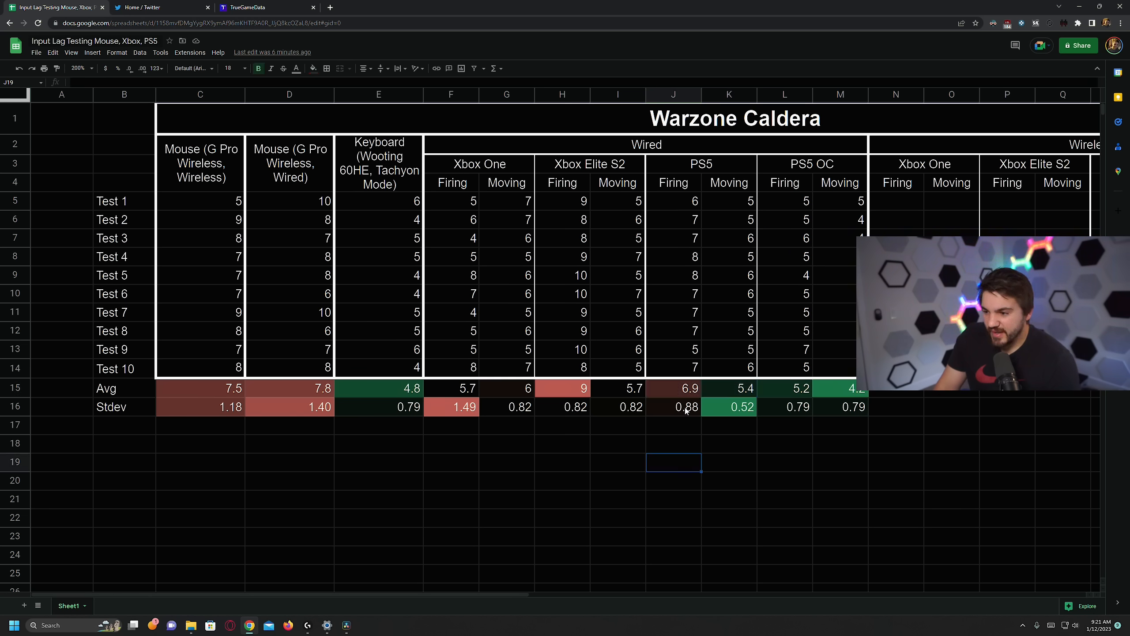
pyautogui.moveTo(690, 396)
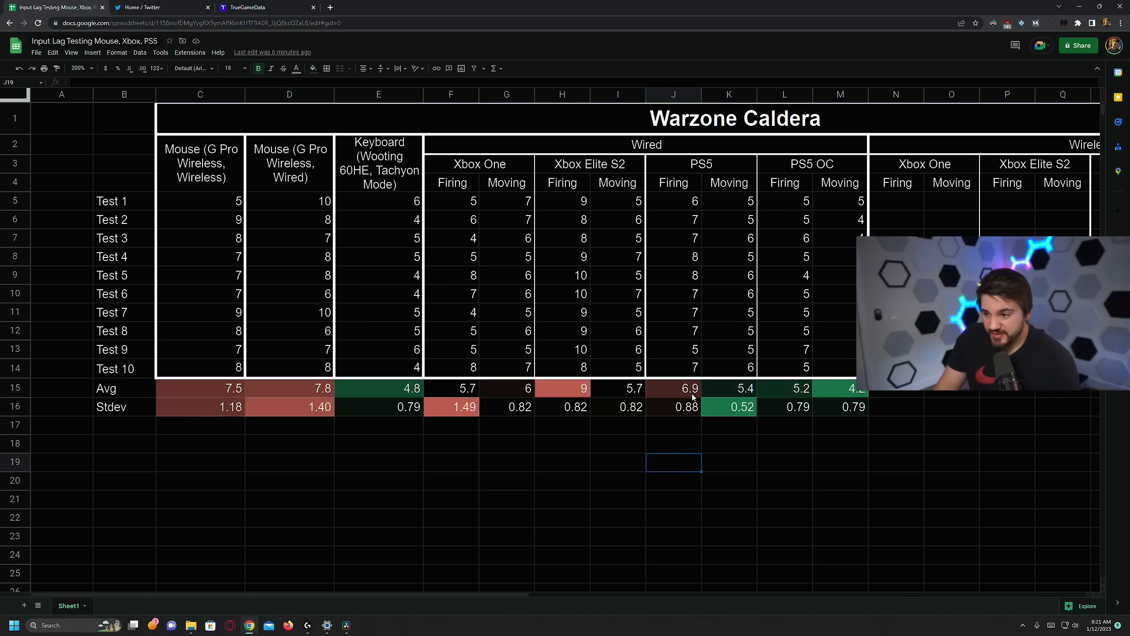
pyautogui.click(729, 388)
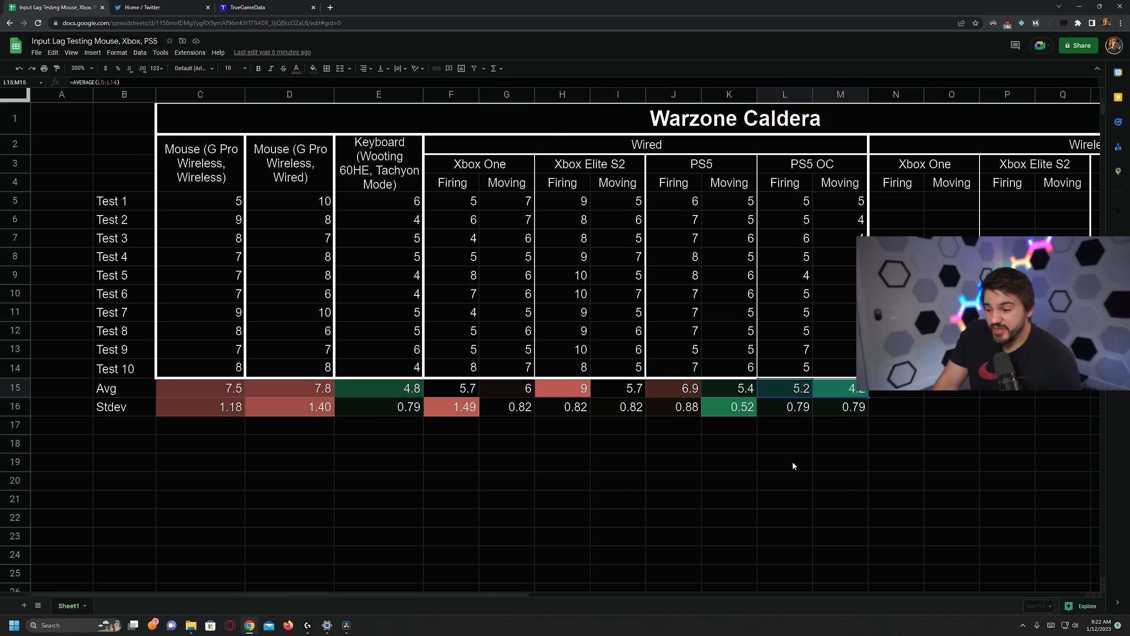
pyautogui.click(784, 462)
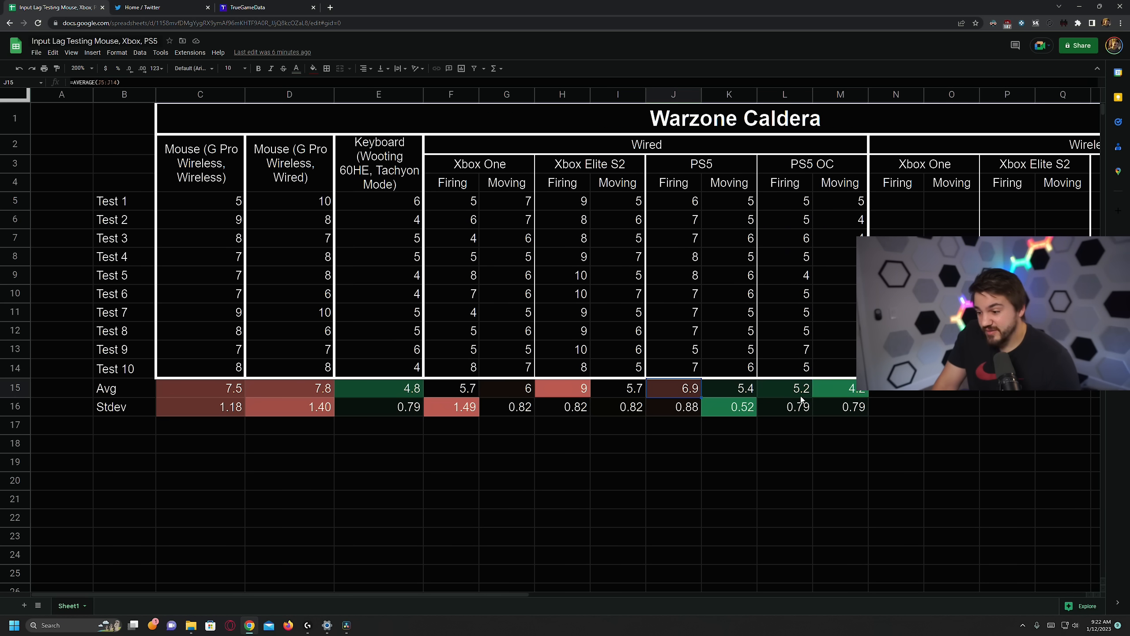
pyautogui.click(840, 387)
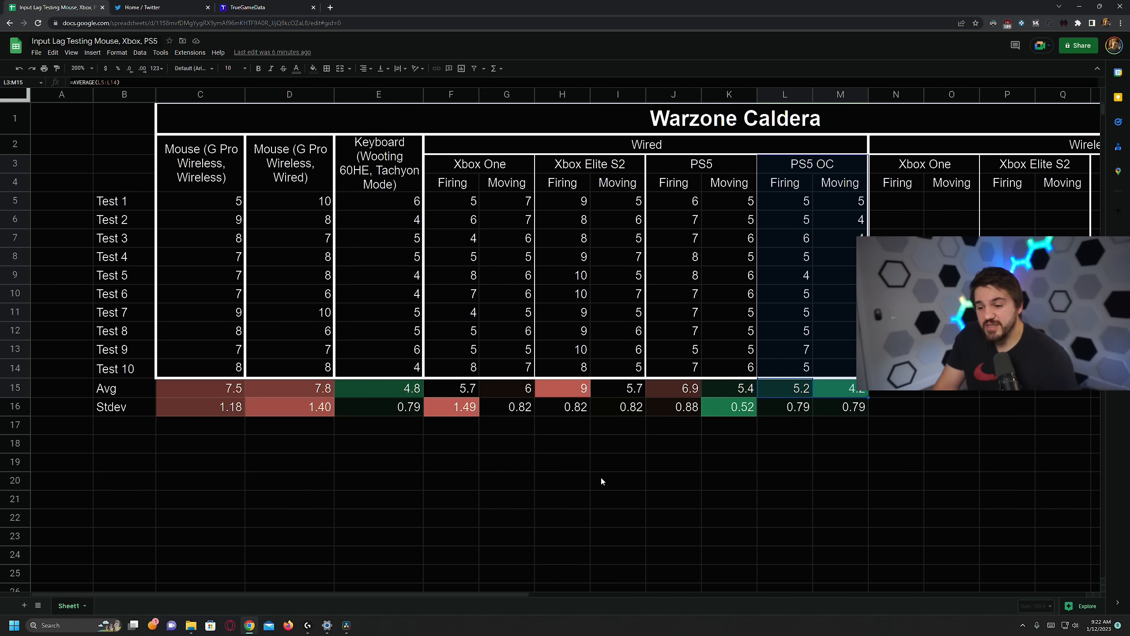
pyautogui.moveTo(676, 439)
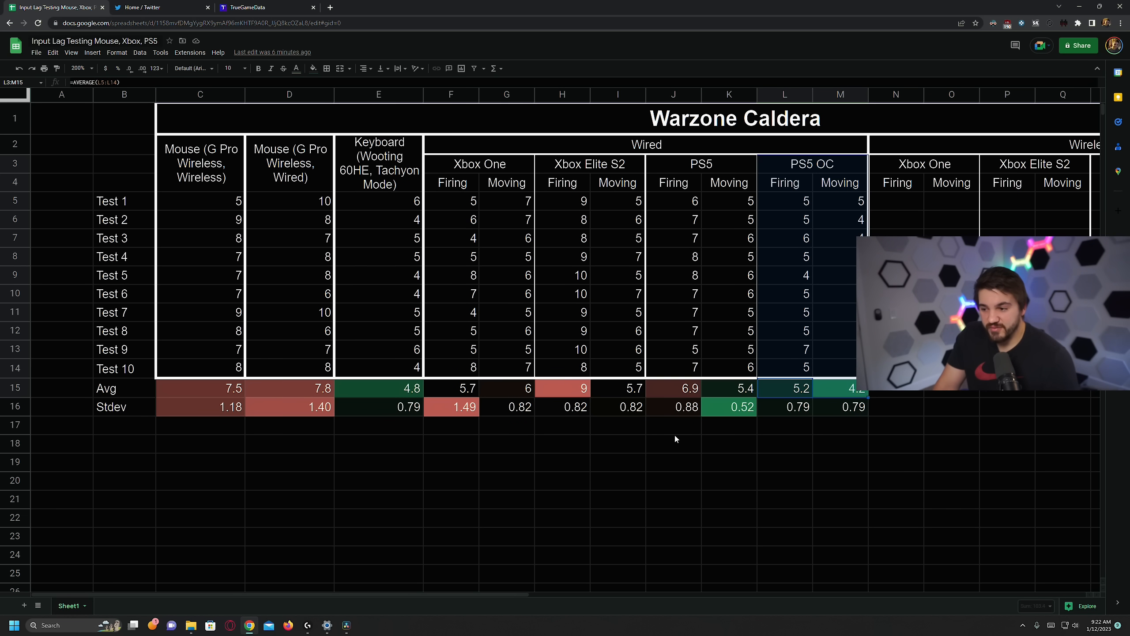
pyautogui.moveTo(191, 411)
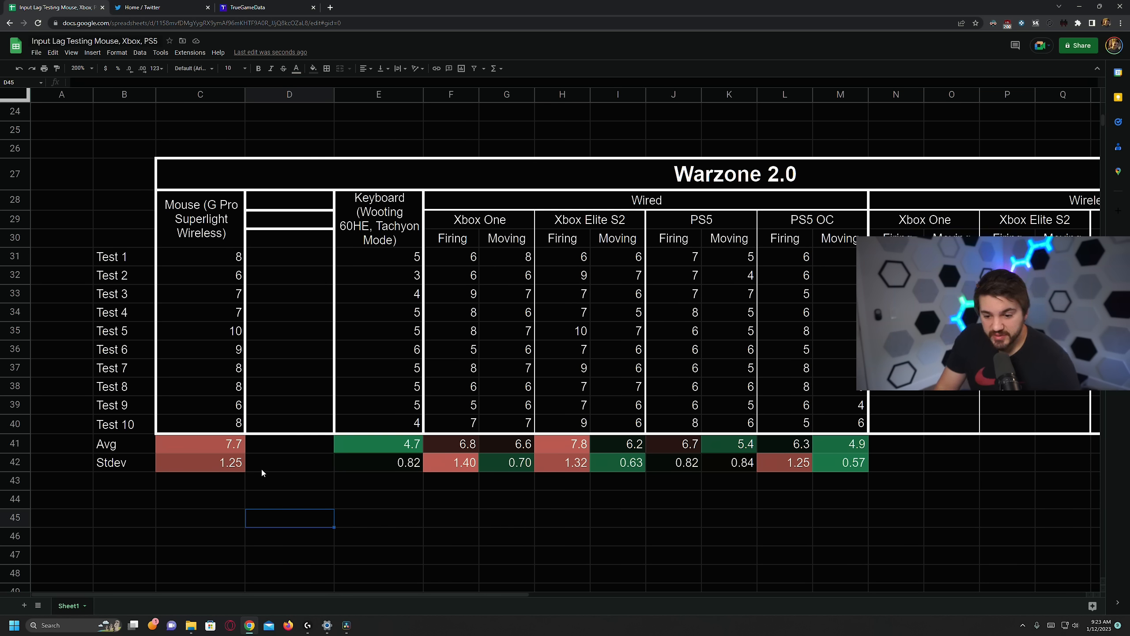
# Check the Warzone 2.0 row 41 averages: keyboard, Xbox One, and Xbox Elite S2 firing 7.8 versus moving
pyautogui.click(200, 443)
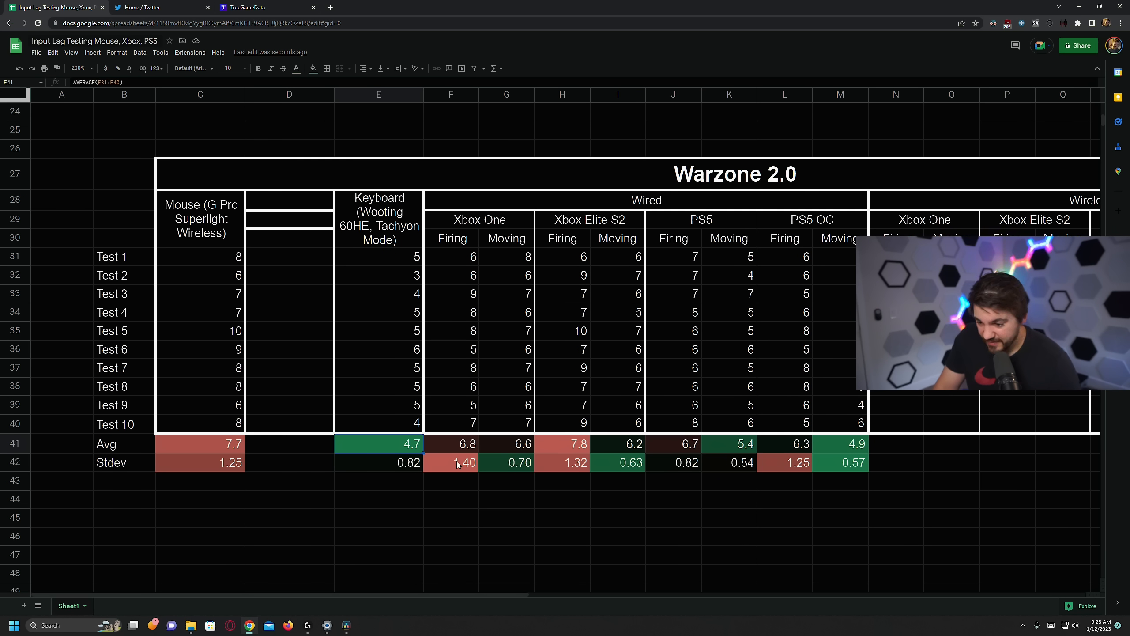
pyautogui.moveTo(450, 443); pyautogui.dragTo(506, 443)
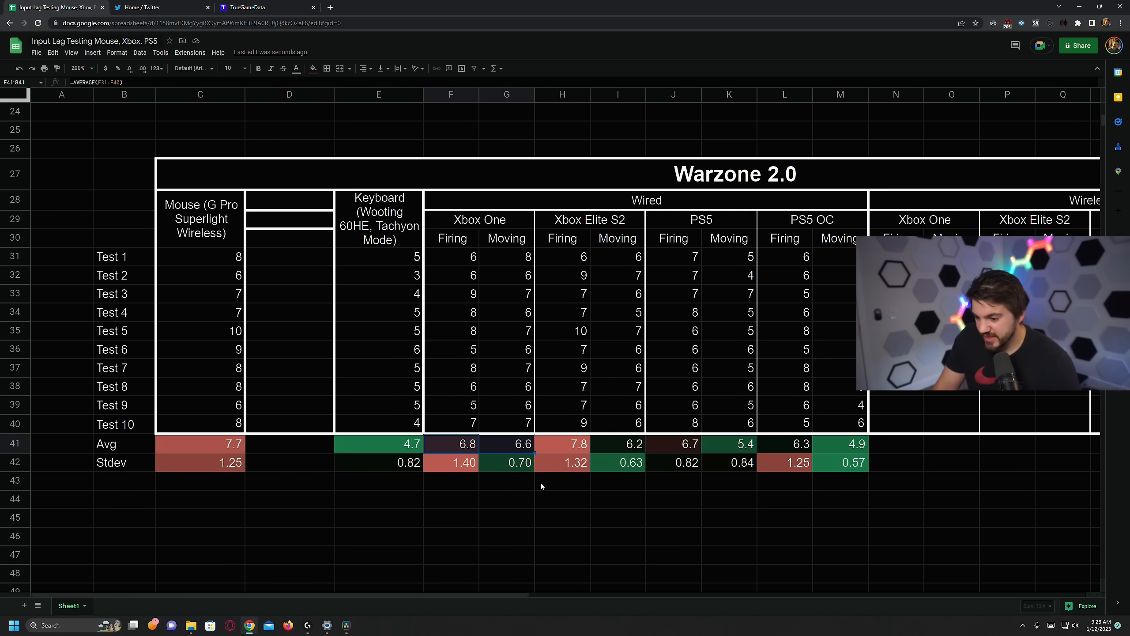
pyautogui.click(561, 444)
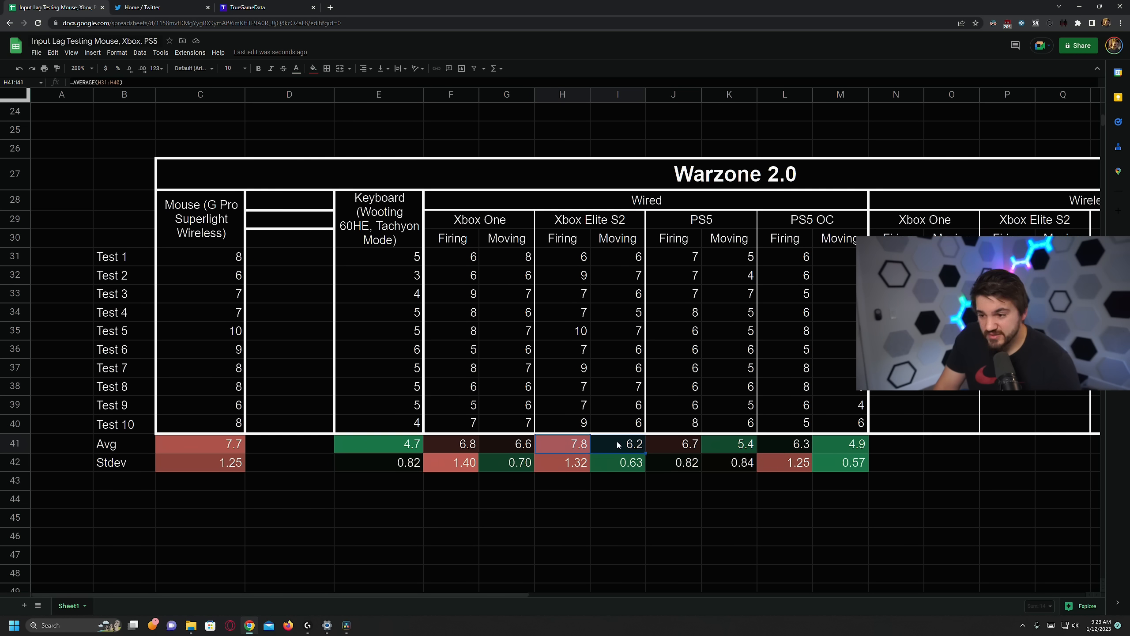
pyautogui.click(617, 443)
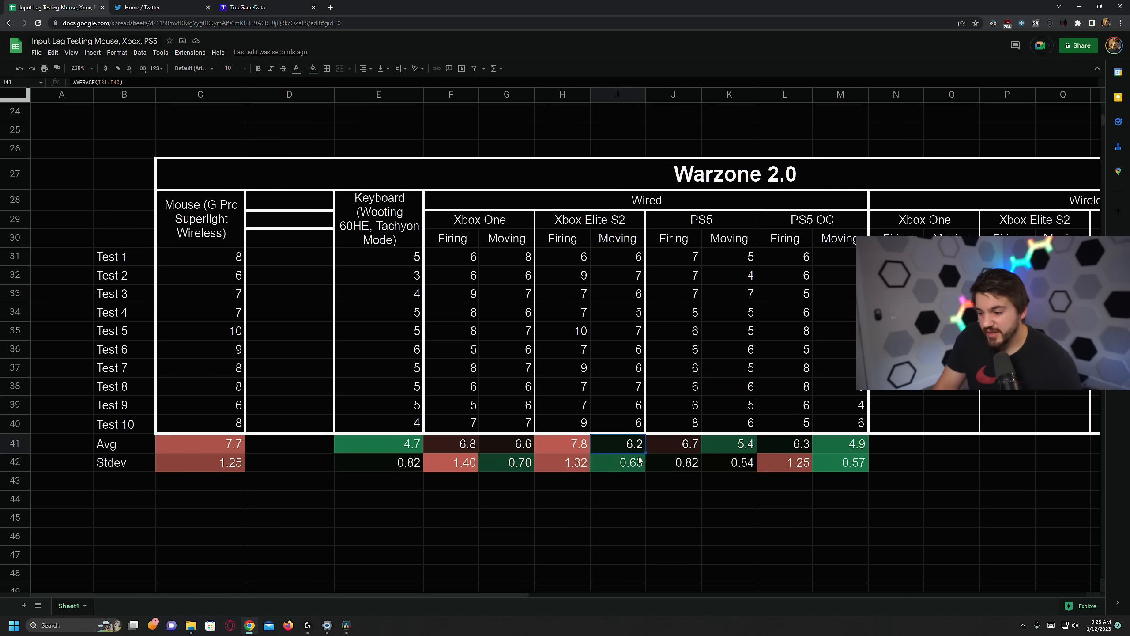
pyautogui.click(562, 444)
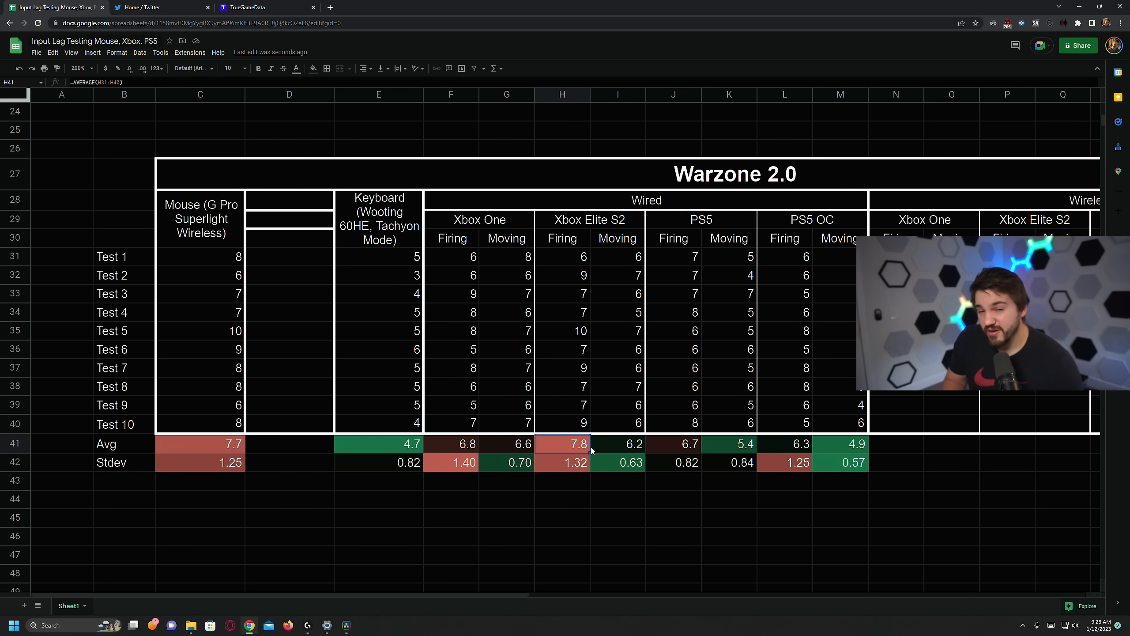
pyautogui.click(617, 443)
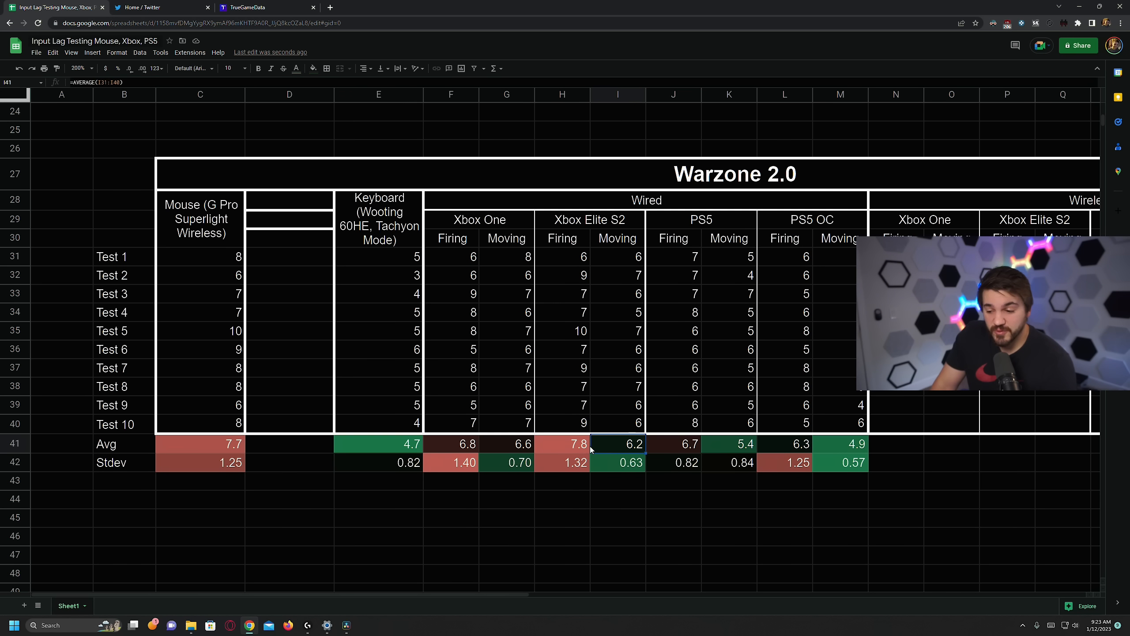
pyautogui.click(562, 443)
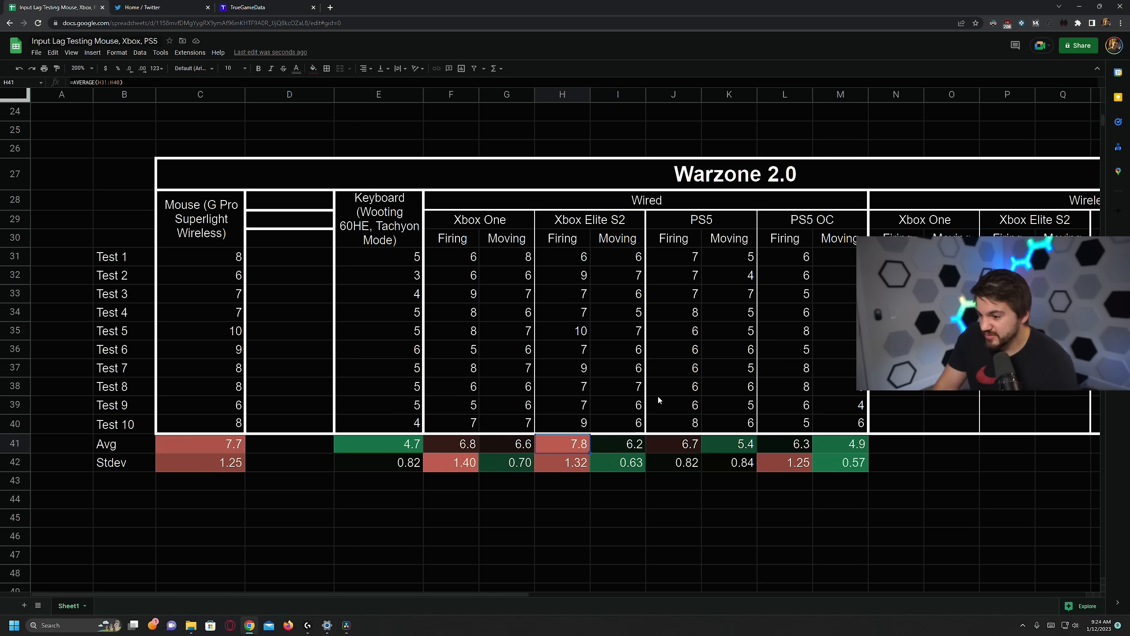
pyautogui.click(673, 238)
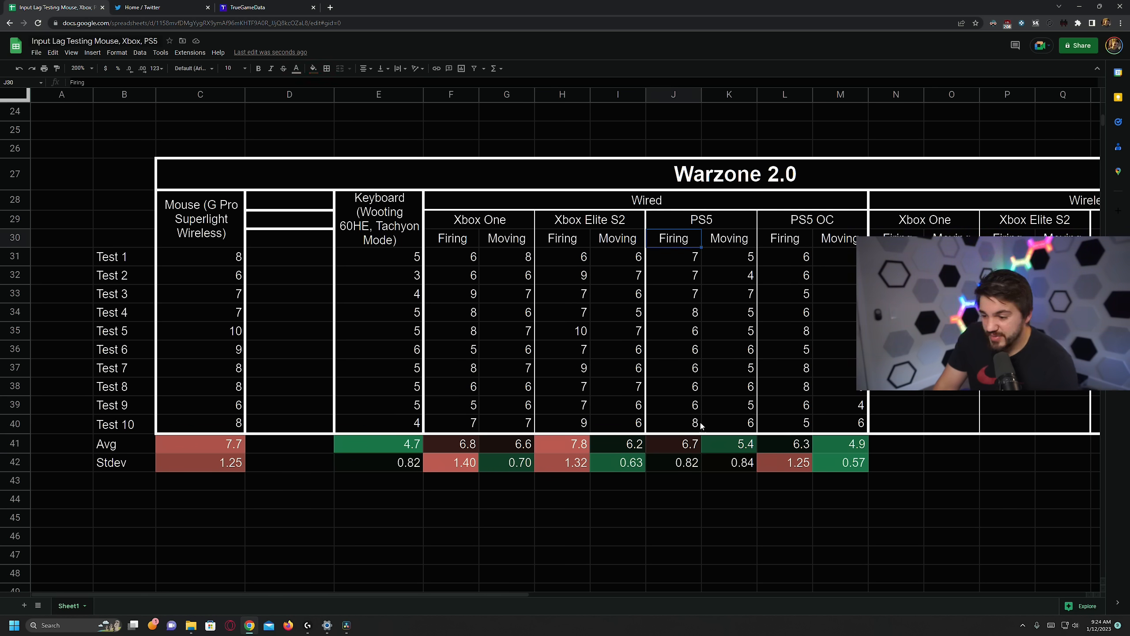
pyautogui.click(729, 444)
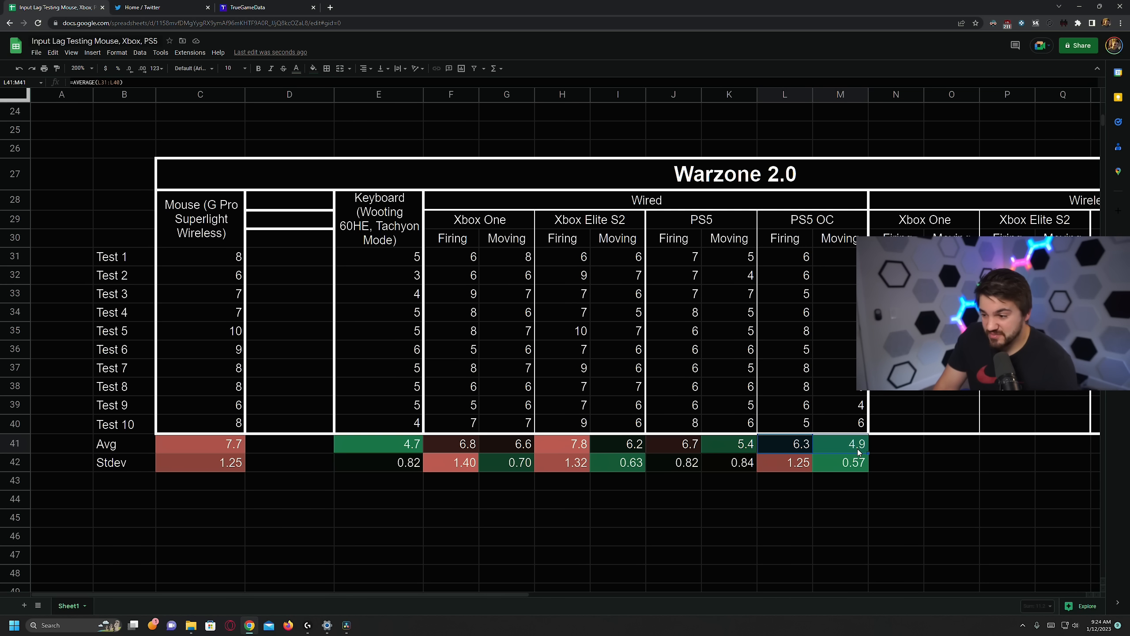
pyautogui.click(784, 480)
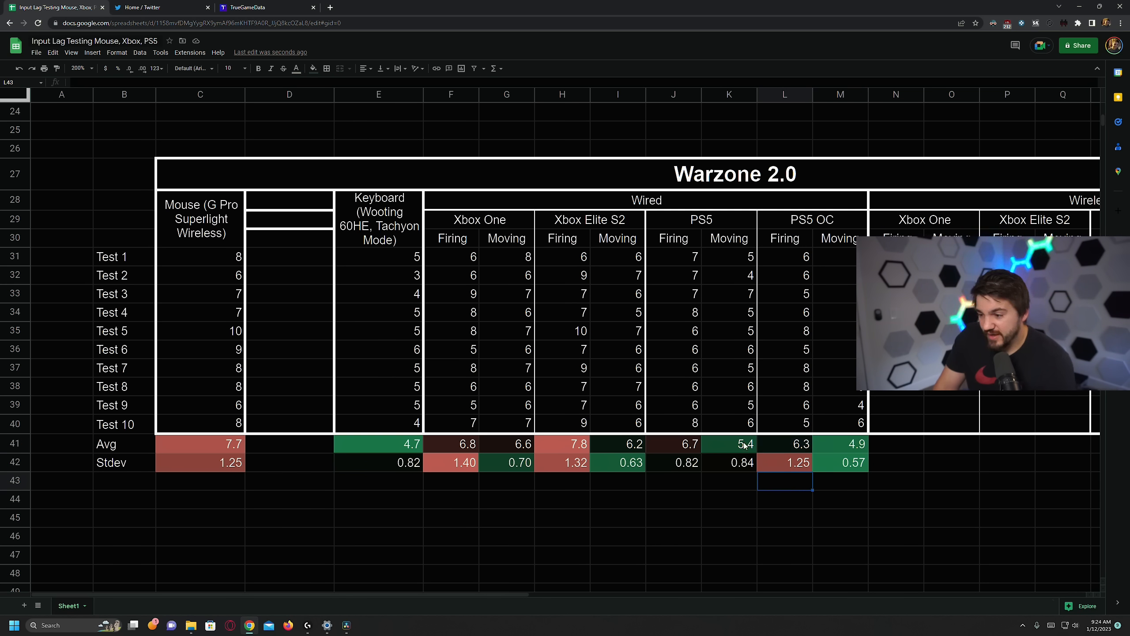
pyautogui.moveTo(791, 483)
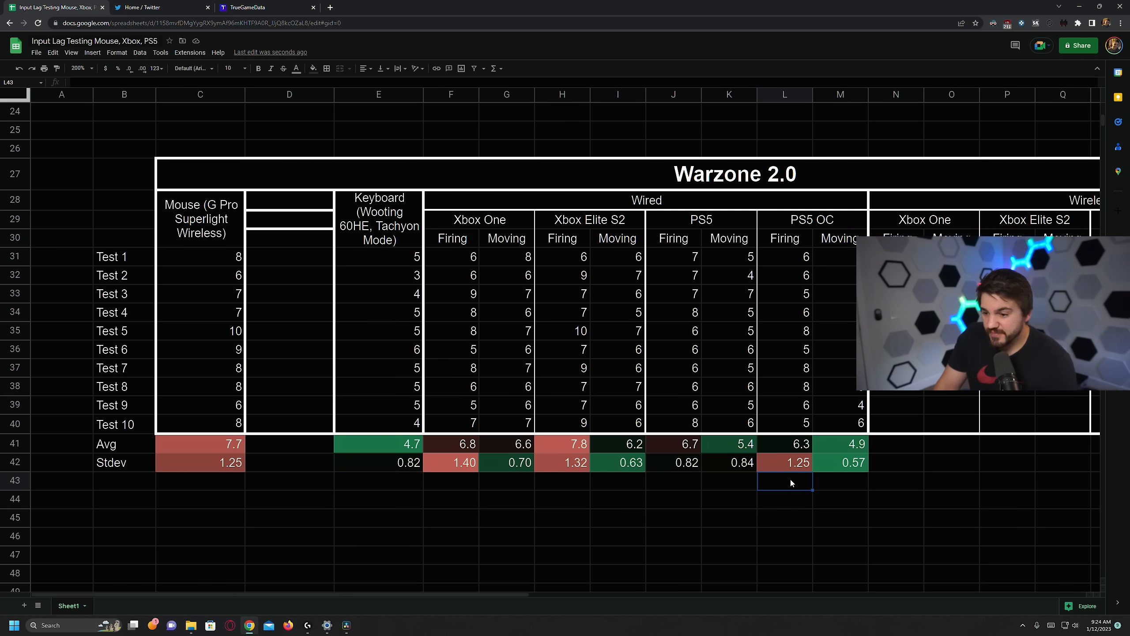
pyautogui.moveTo(245, 274)
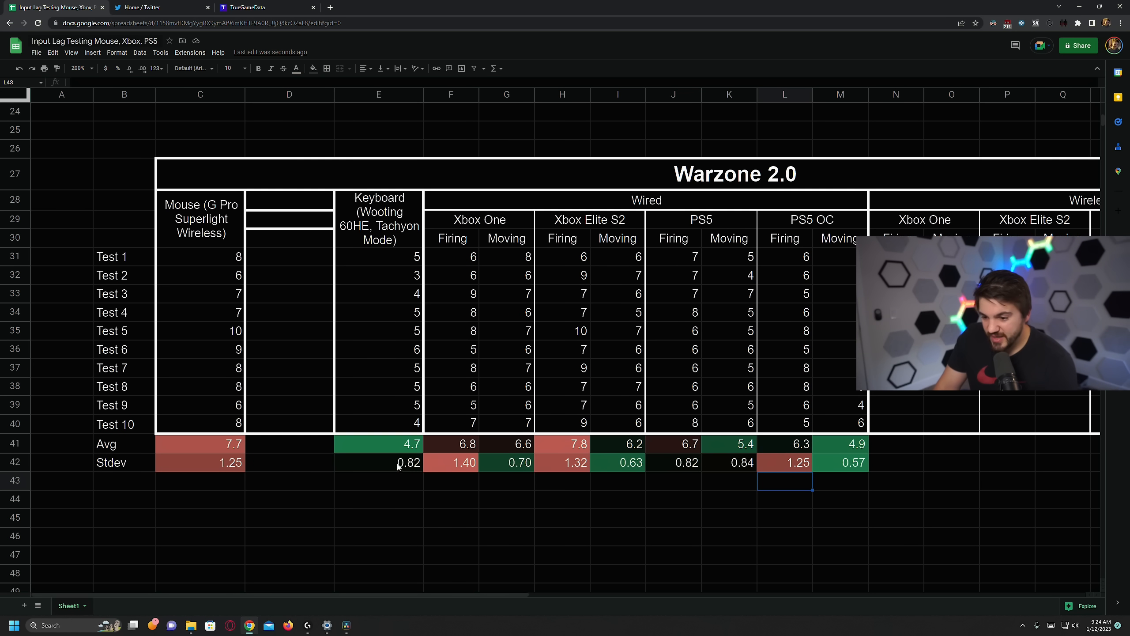
pyautogui.click(839, 443)
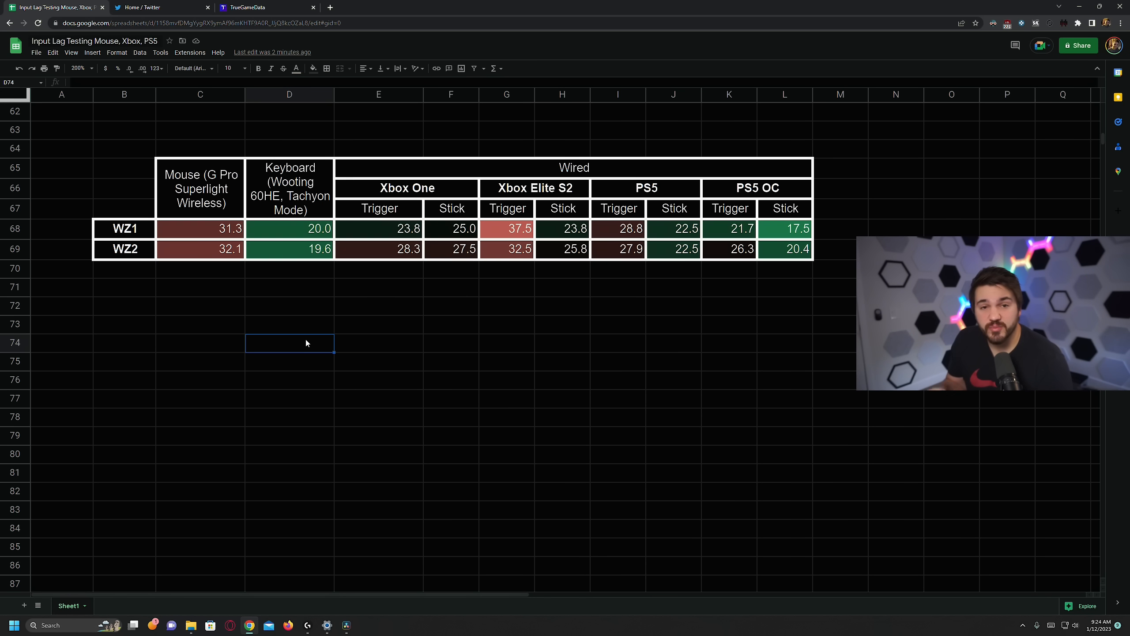
pyautogui.moveTo(206, 308)
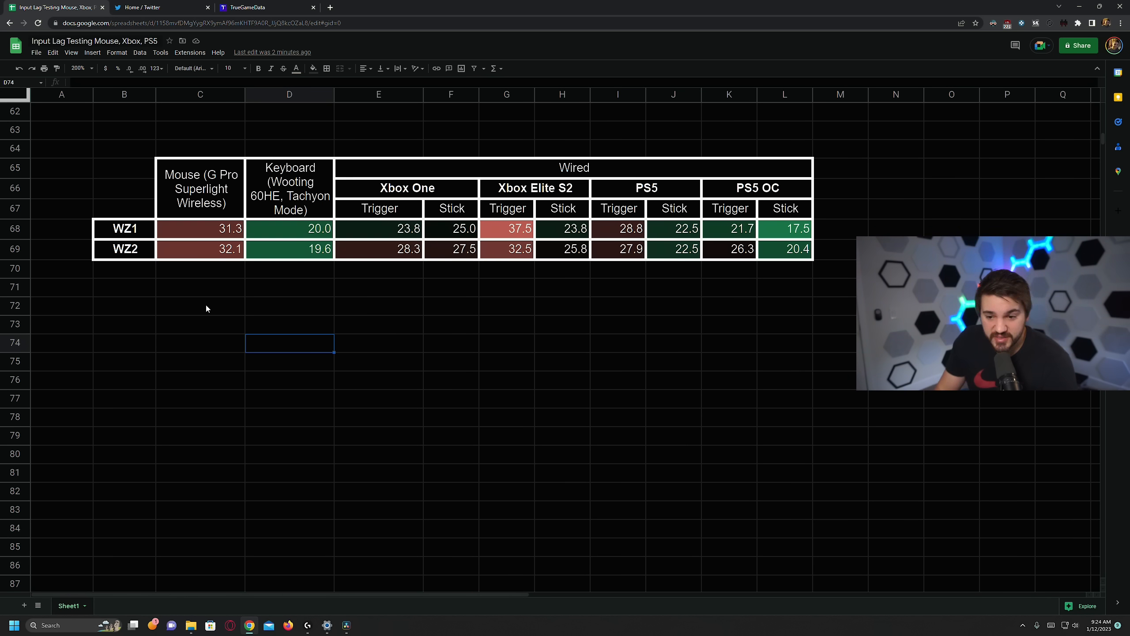
pyautogui.click(200, 229)
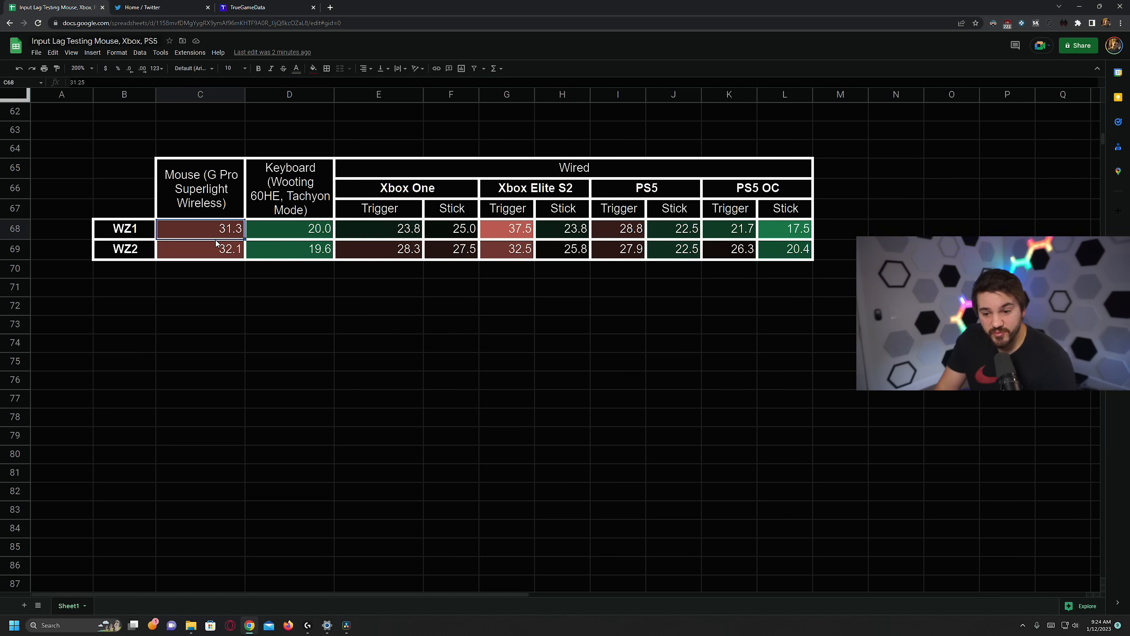
pyautogui.click(200, 248)
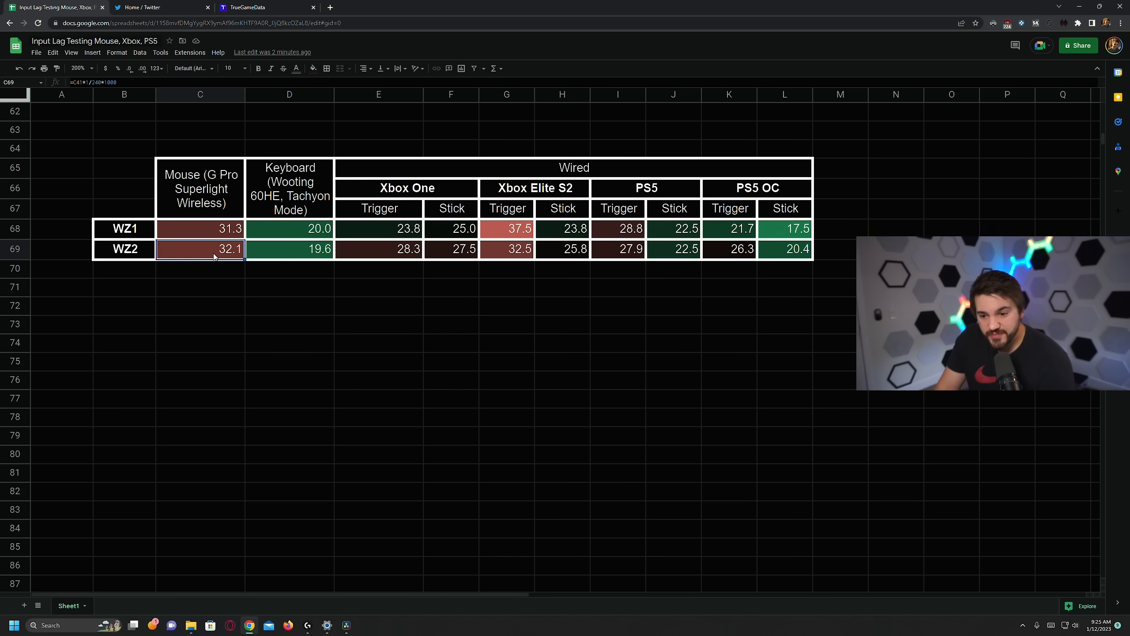
pyautogui.click(289, 268)
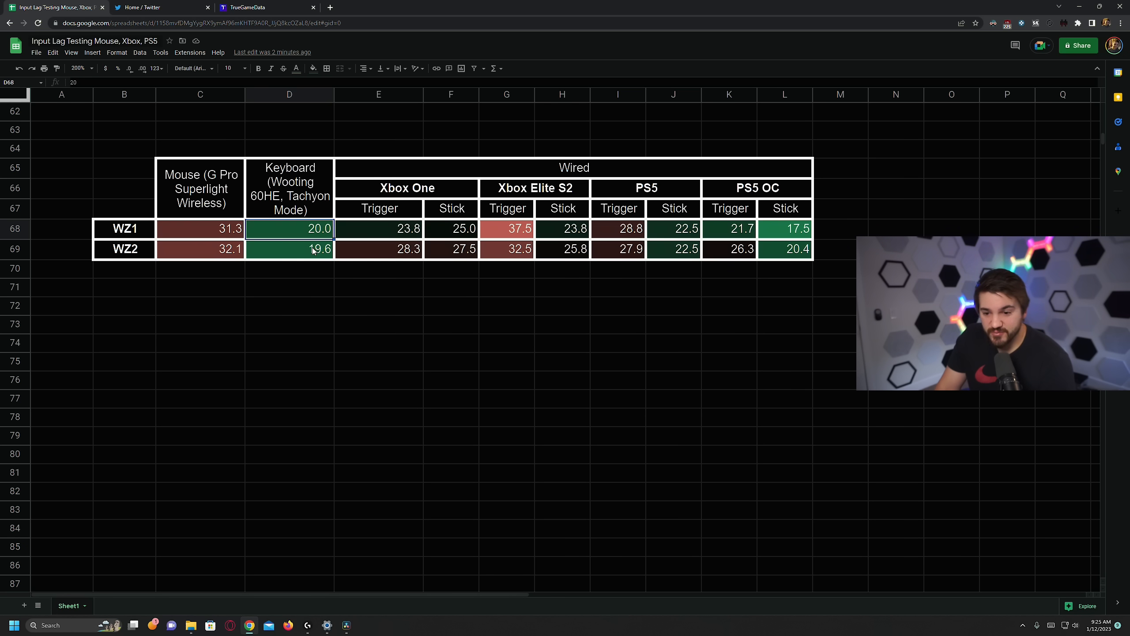
pyautogui.click(289, 248)
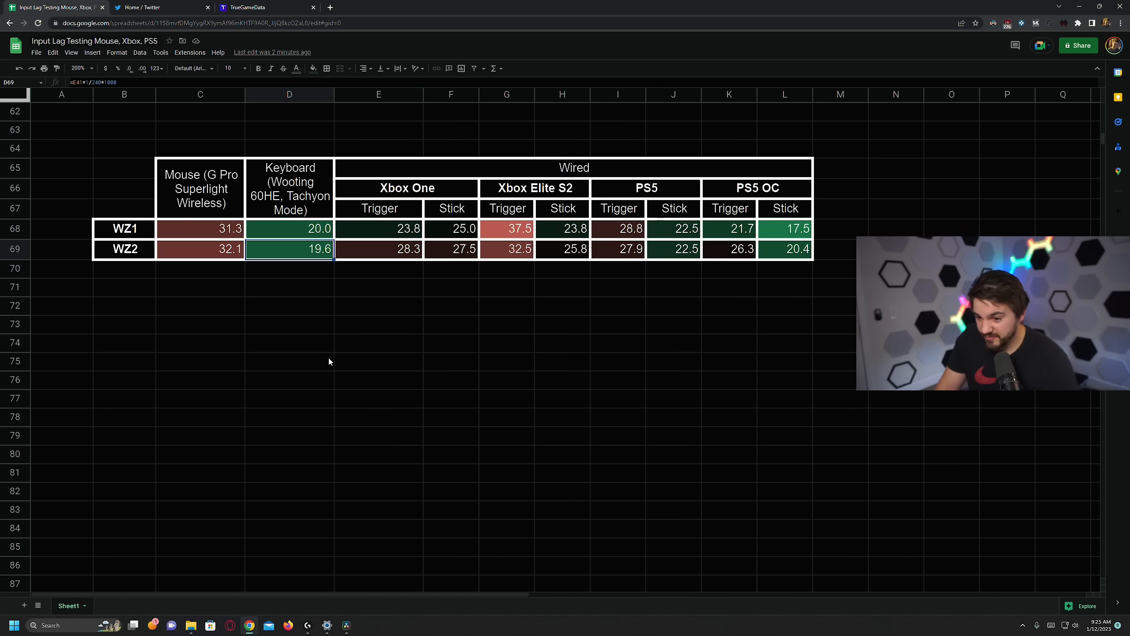
pyautogui.click(378, 287)
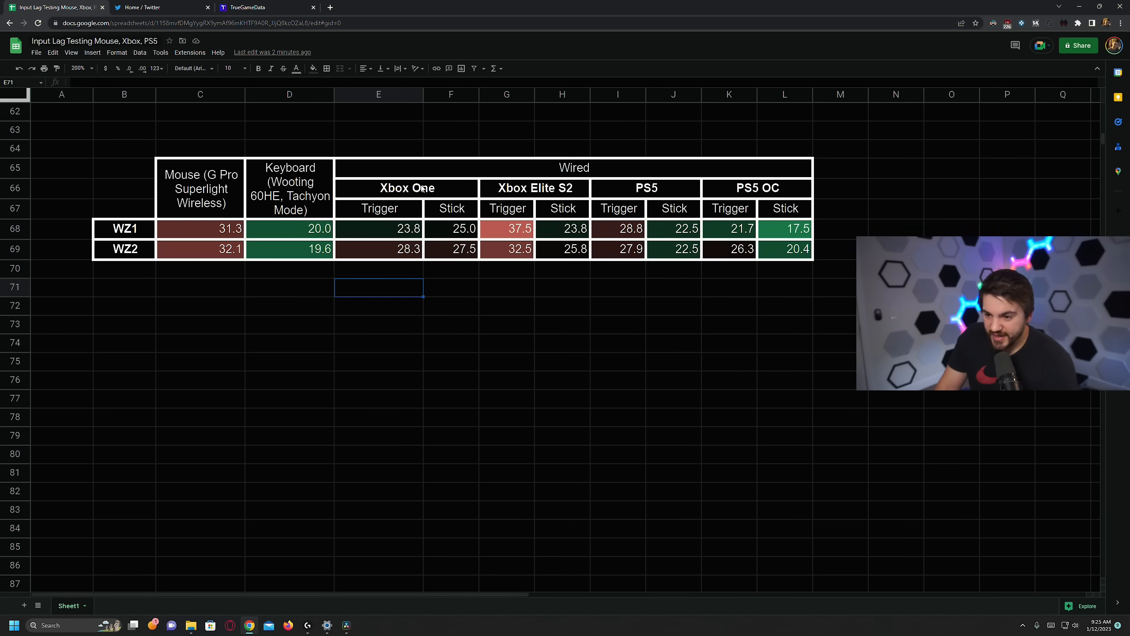
pyautogui.click(407, 188)
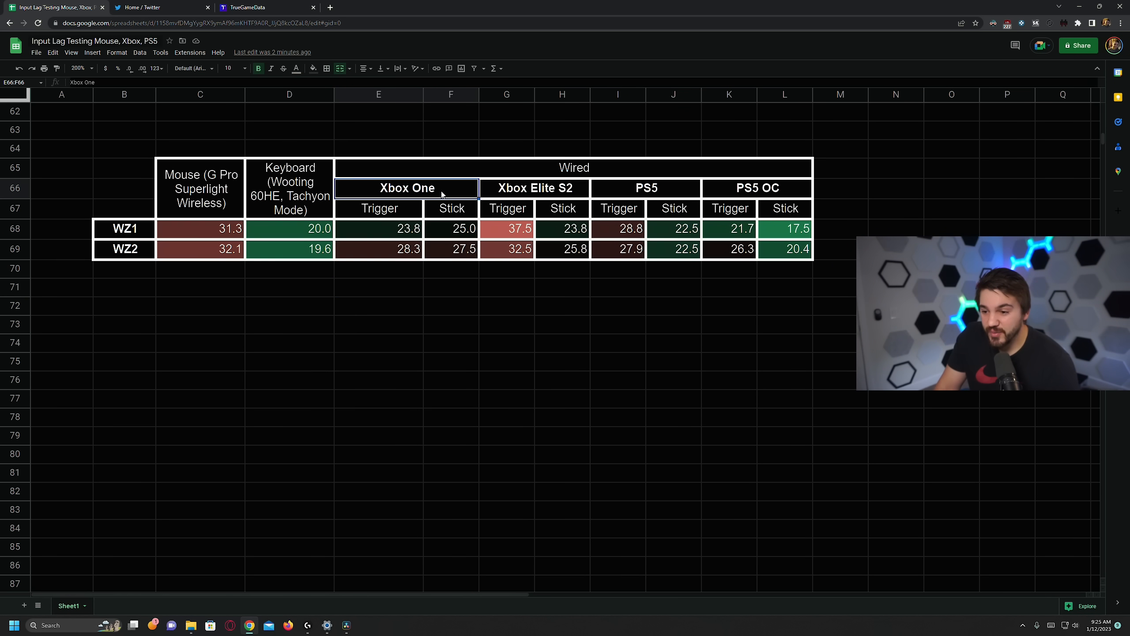
pyautogui.click(378, 229)
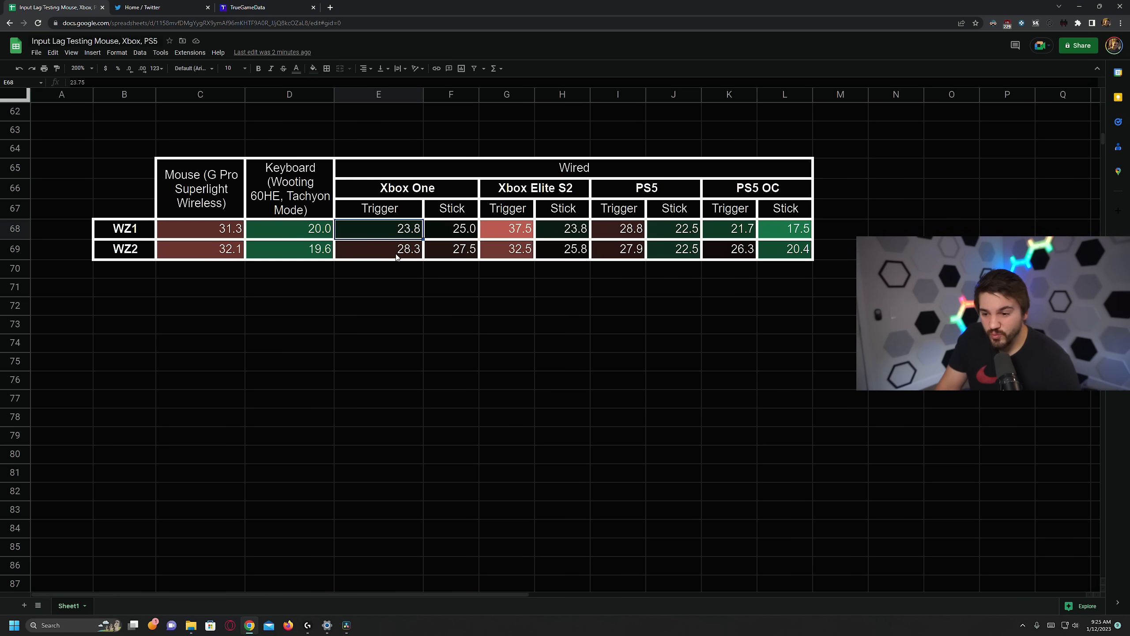
pyautogui.moveTo(400, 269)
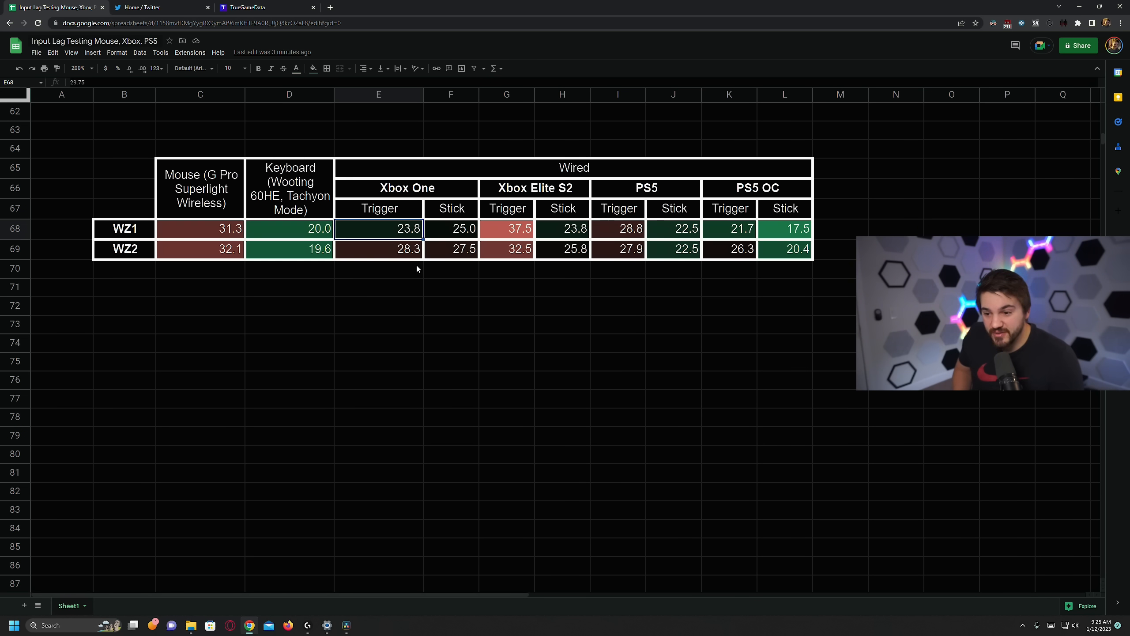
pyautogui.moveTo(391, 245)
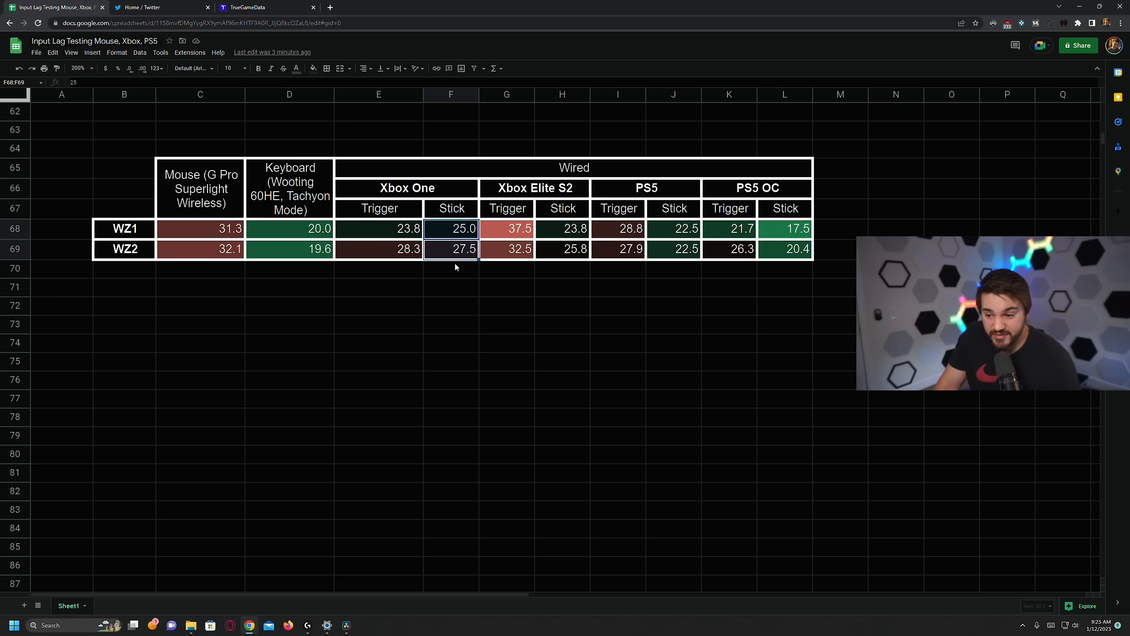
pyautogui.click(451, 269)
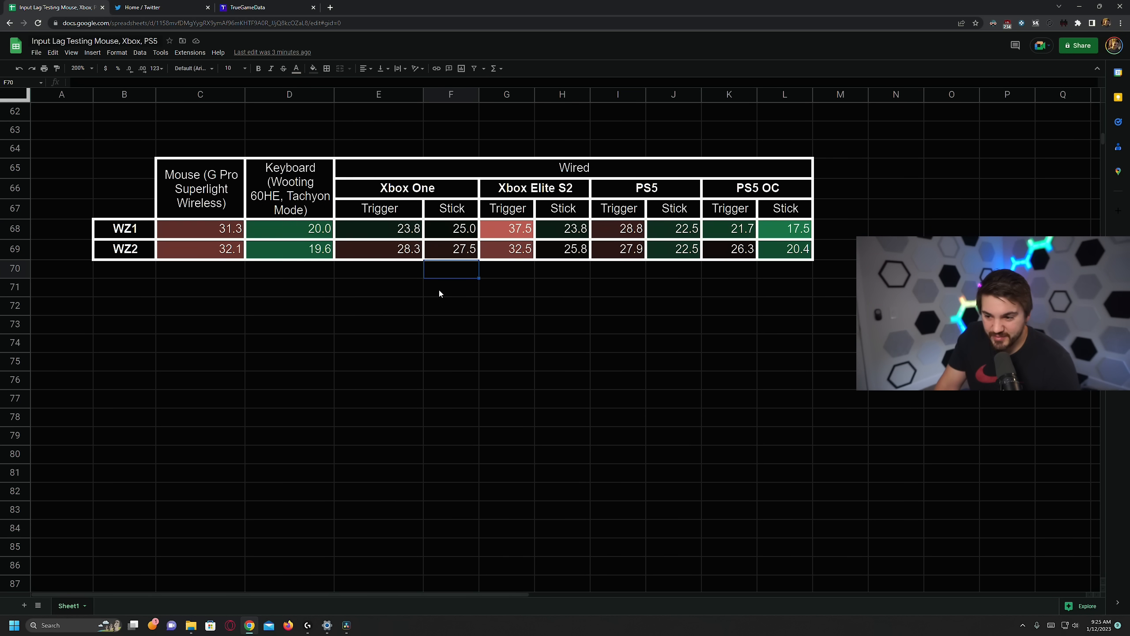
pyautogui.click(534, 188)
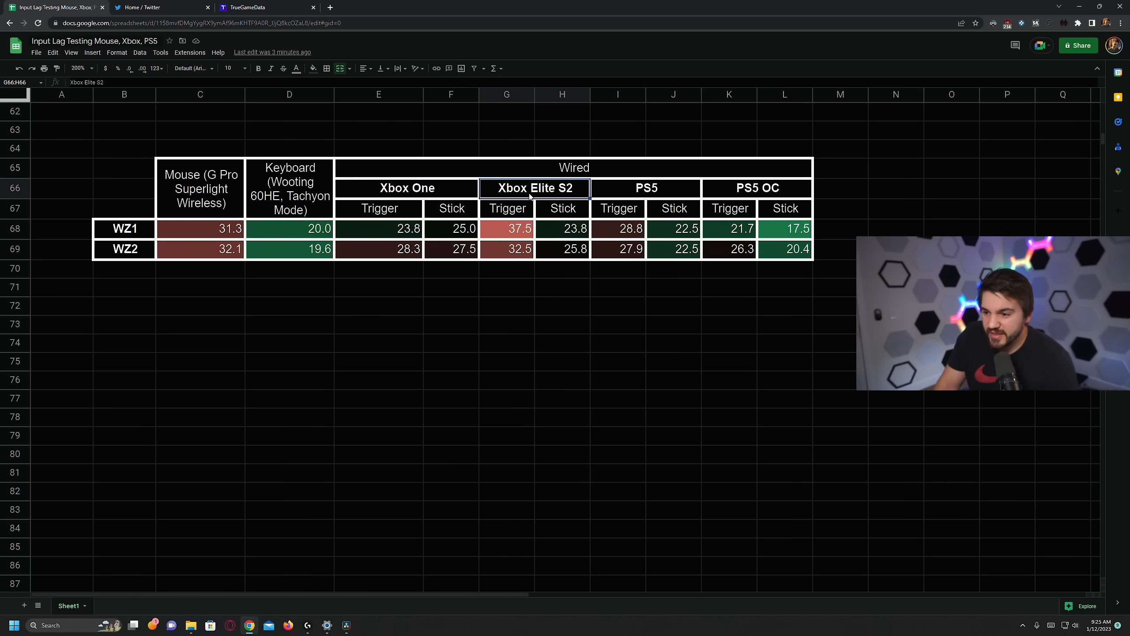
pyautogui.click(507, 228)
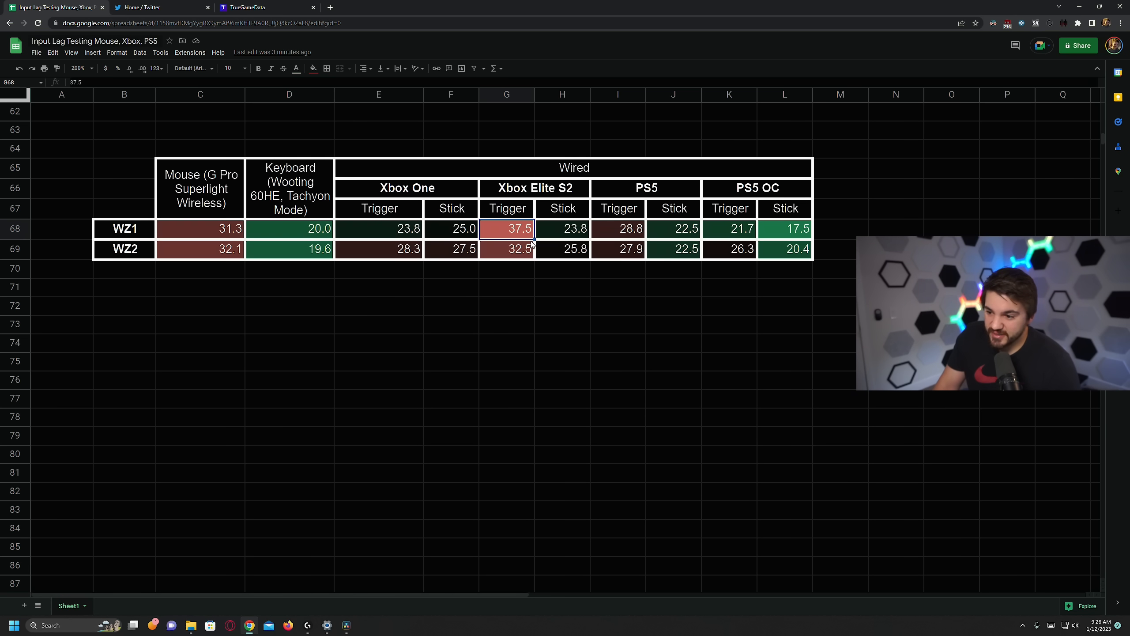
pyautogui.click(506, 249)
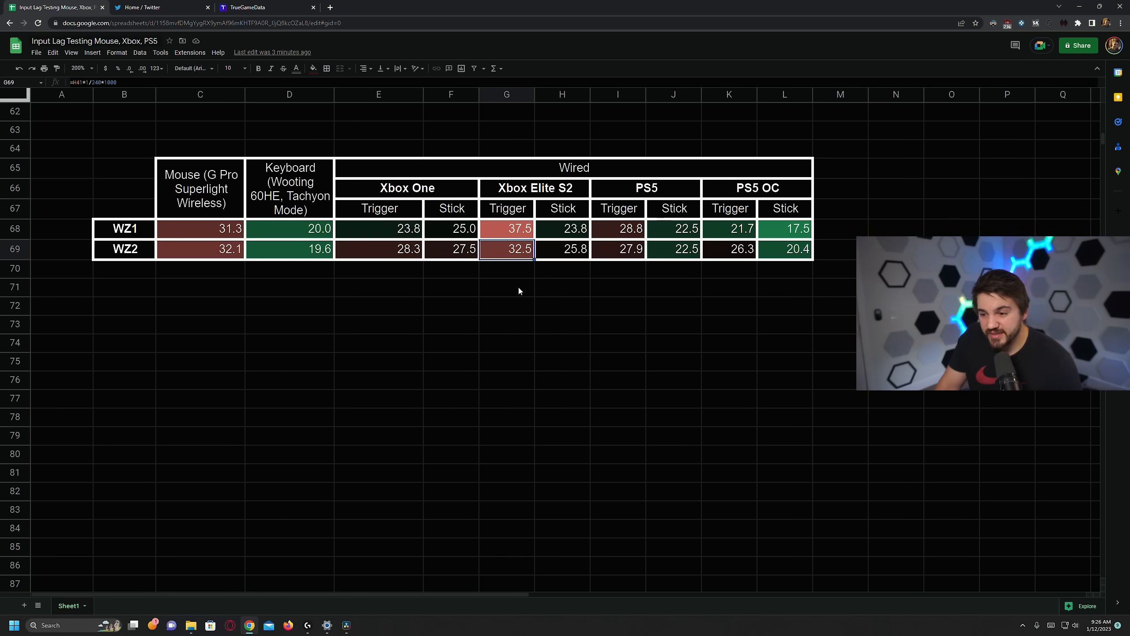
pyautogui.moveTo(541, 270)
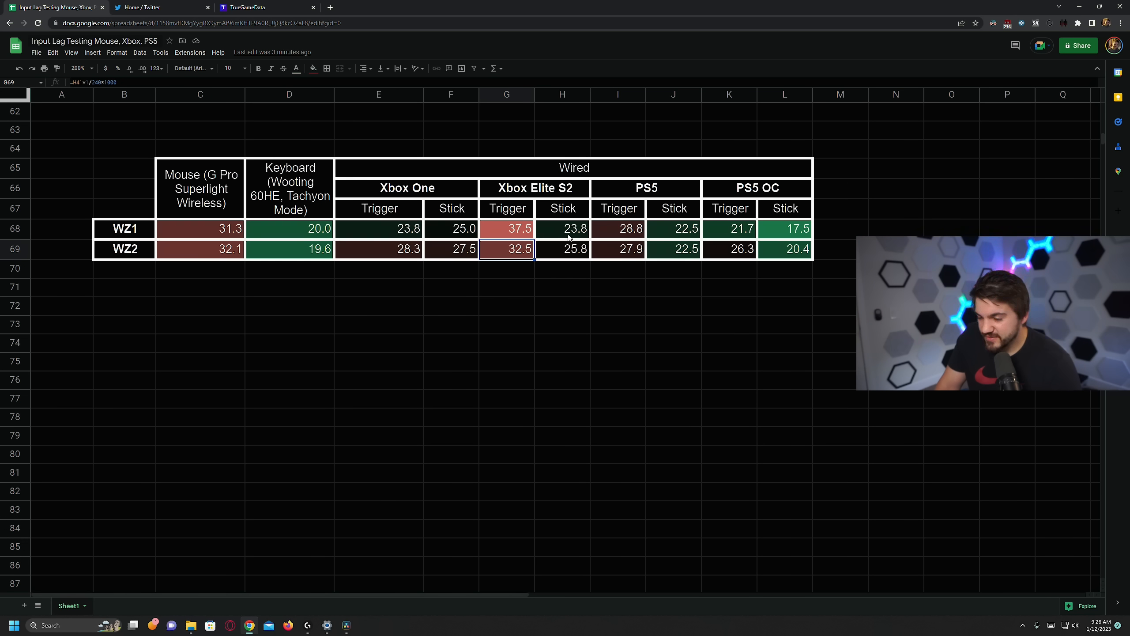
pyautogui.click(562, 228)
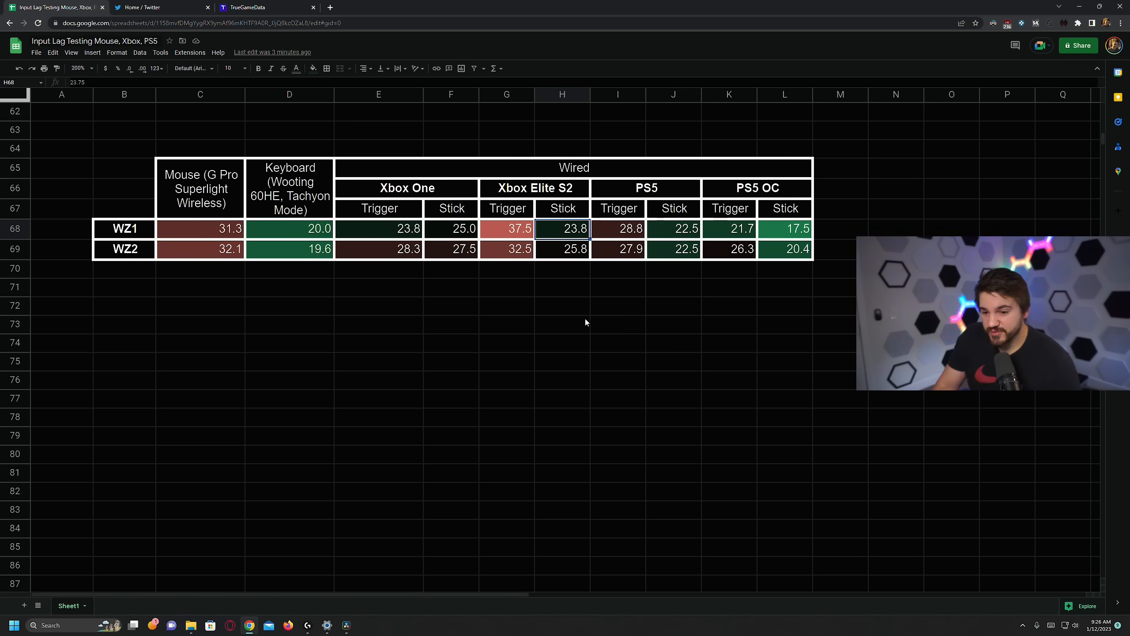
pyautogui.click(562, 248)
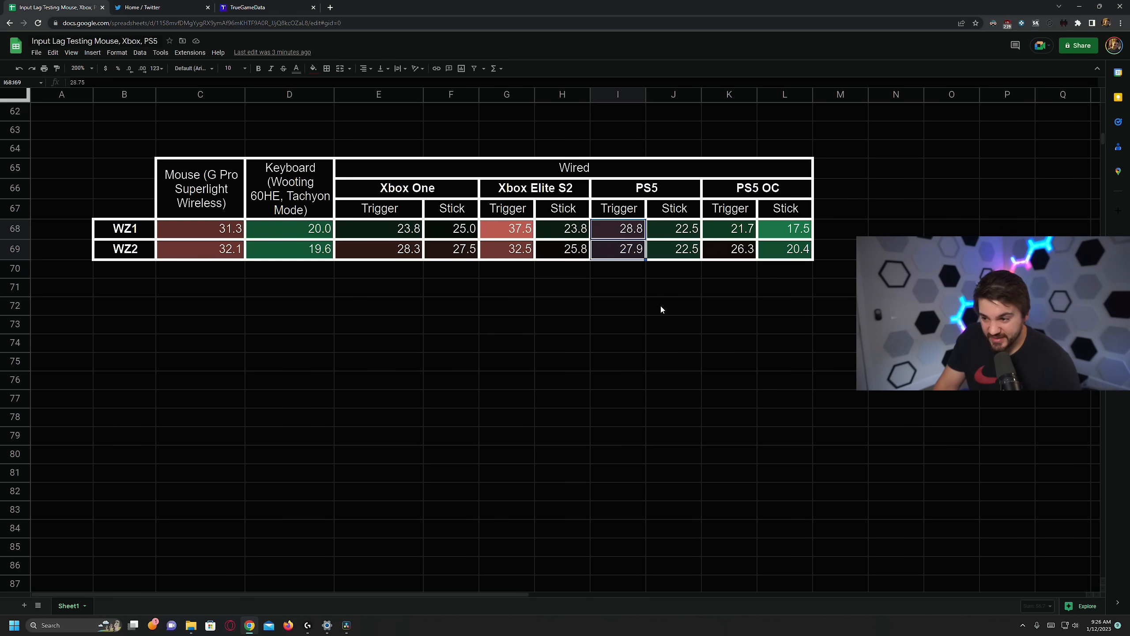
pyautogui.click(673, 229)
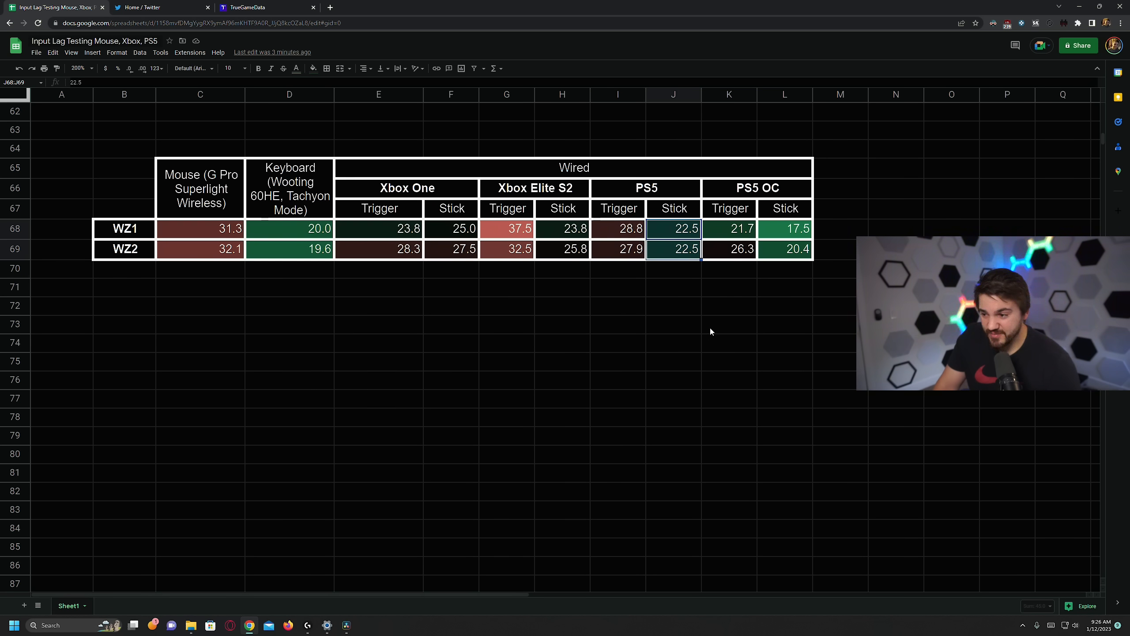
pyautogui.click(618, 268)
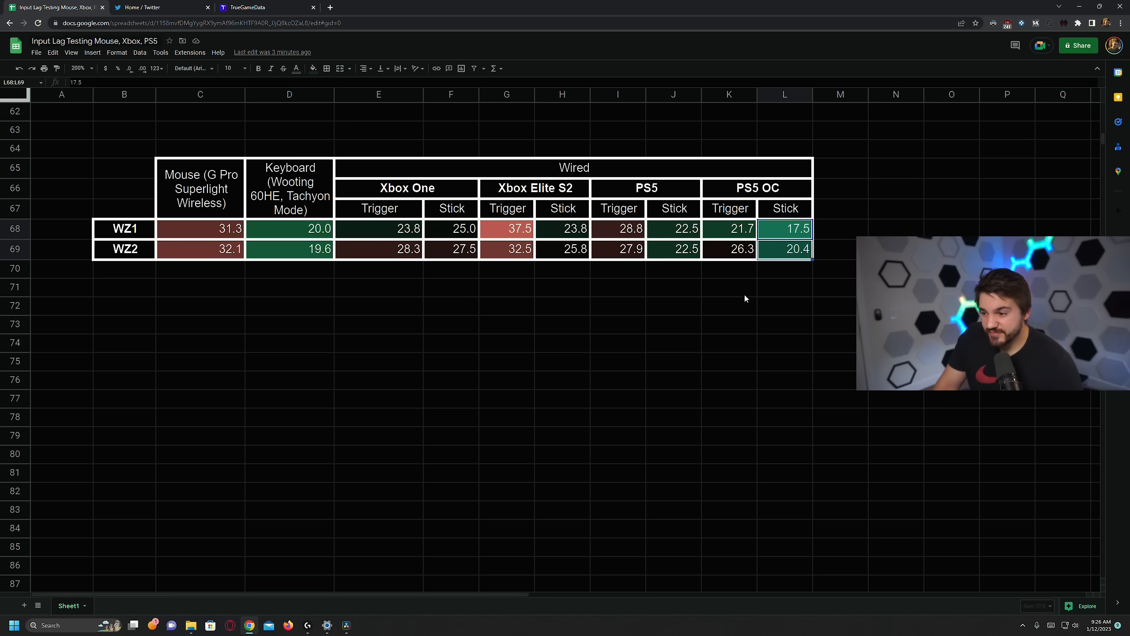
pyautogui.moveTo(716, 292)
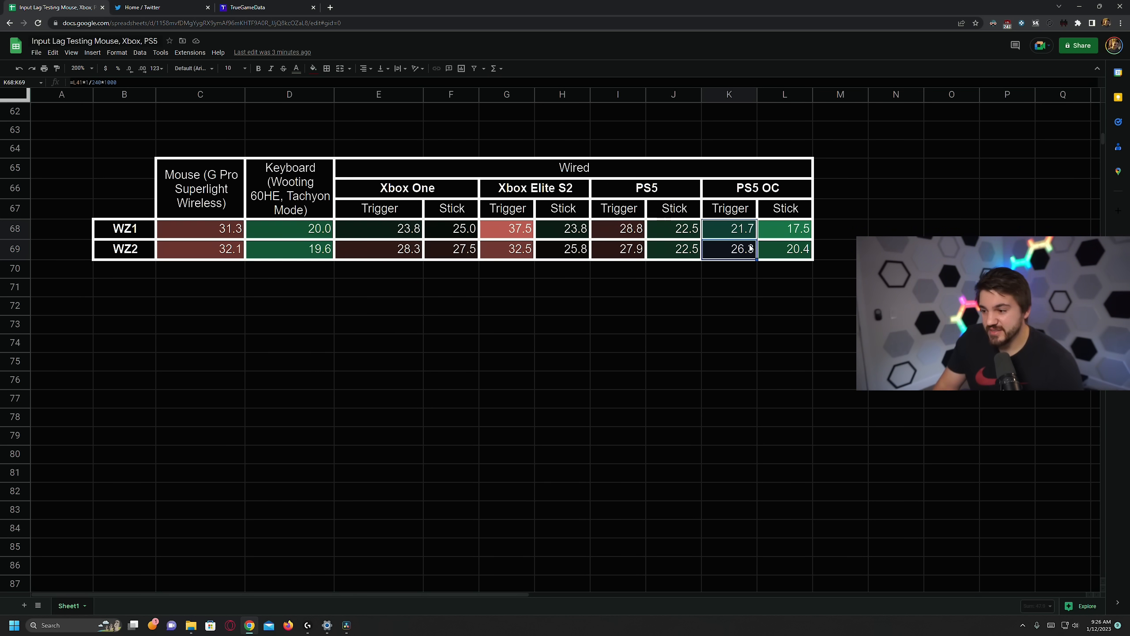
pyautogui.click(729, 268)
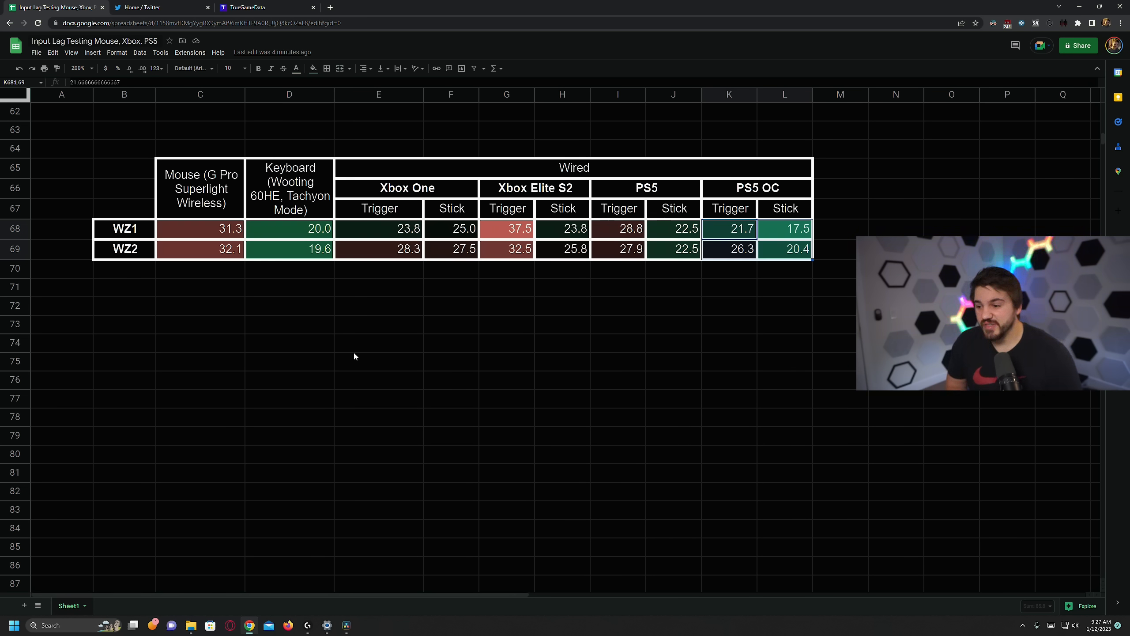
pyautogui.moveTo(211, 318)
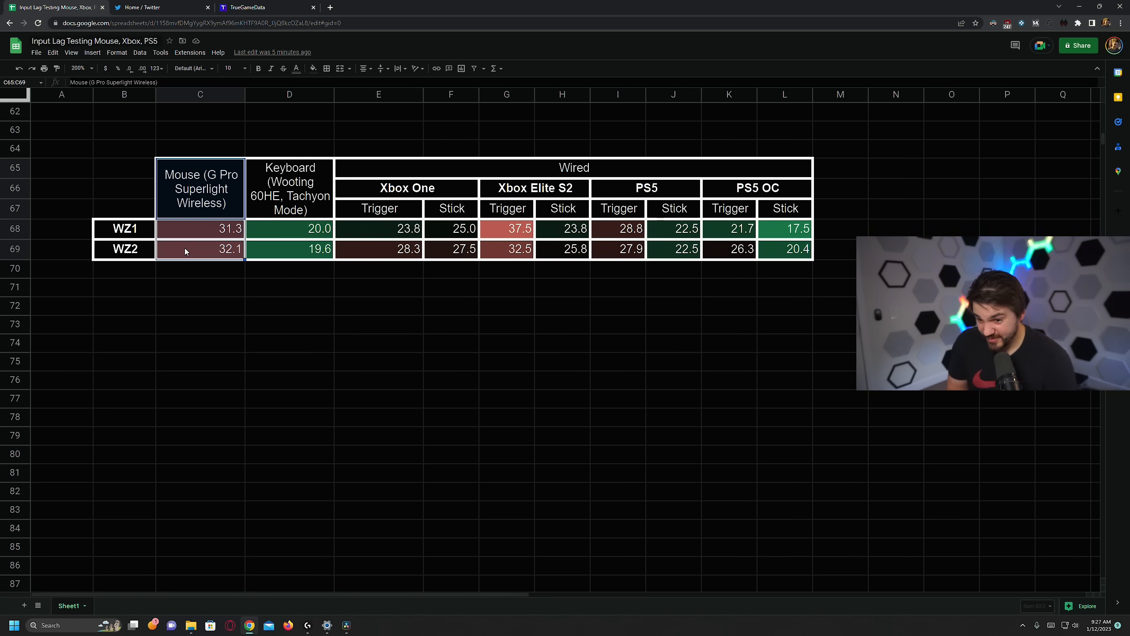
pyautogui.moveTo(394, 193)
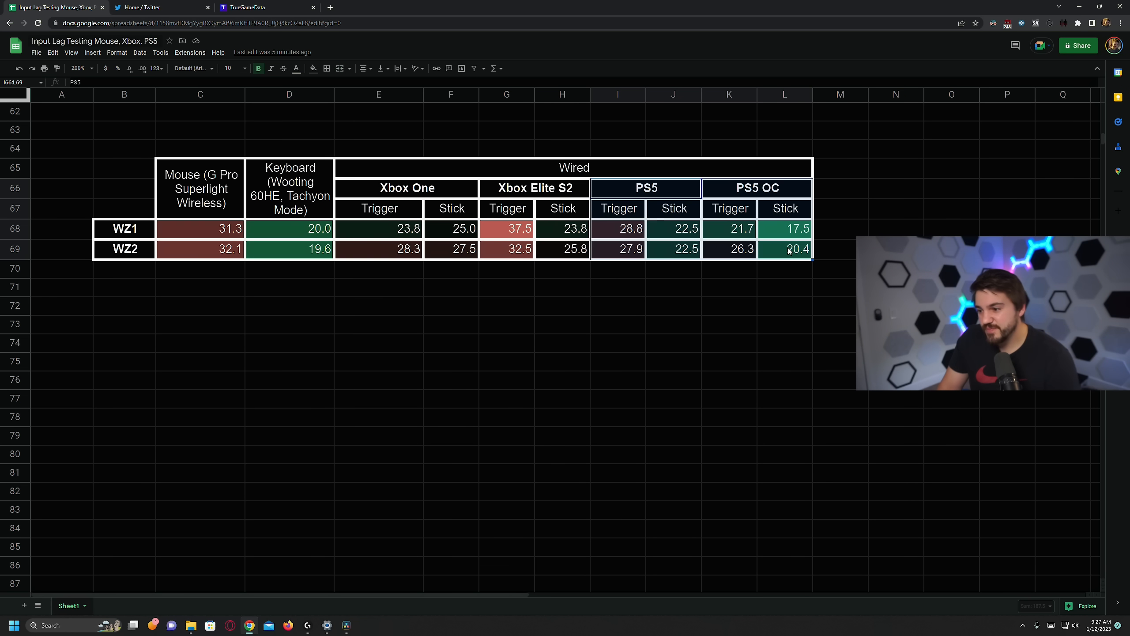
pyautogui.click(784, 248)
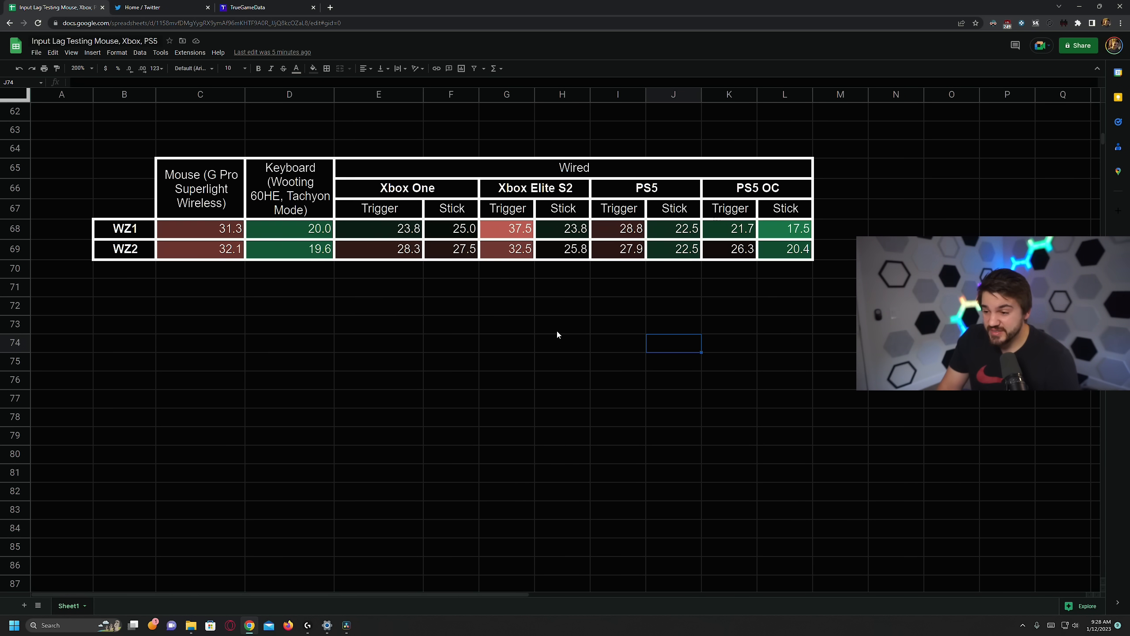
pyautogui.click(757, 188)
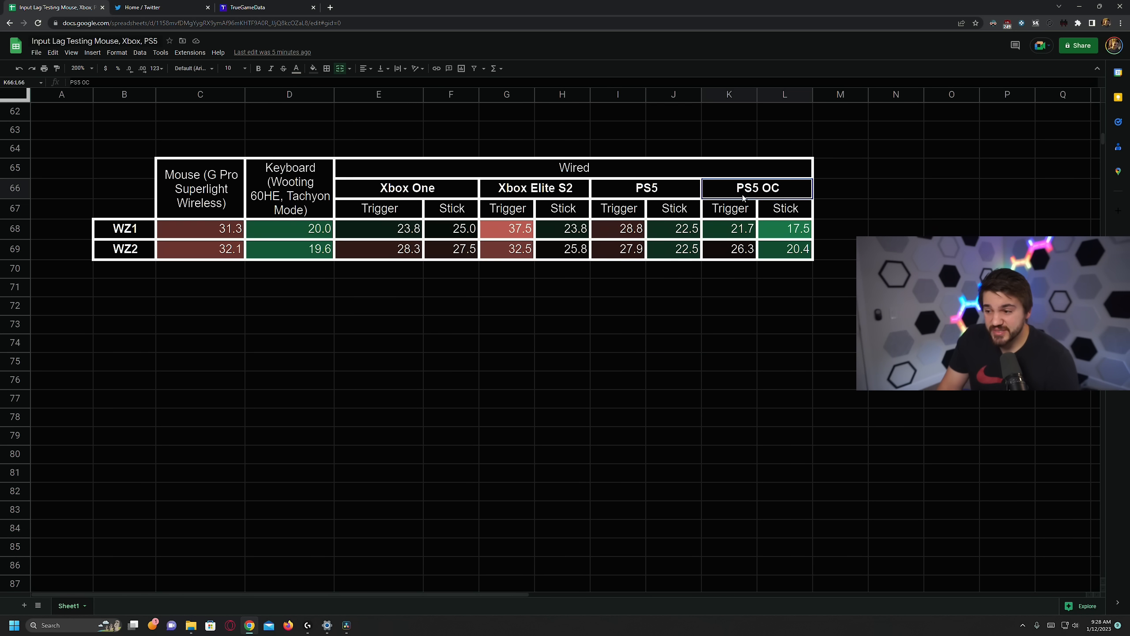
pyautogui.click(729, 305)
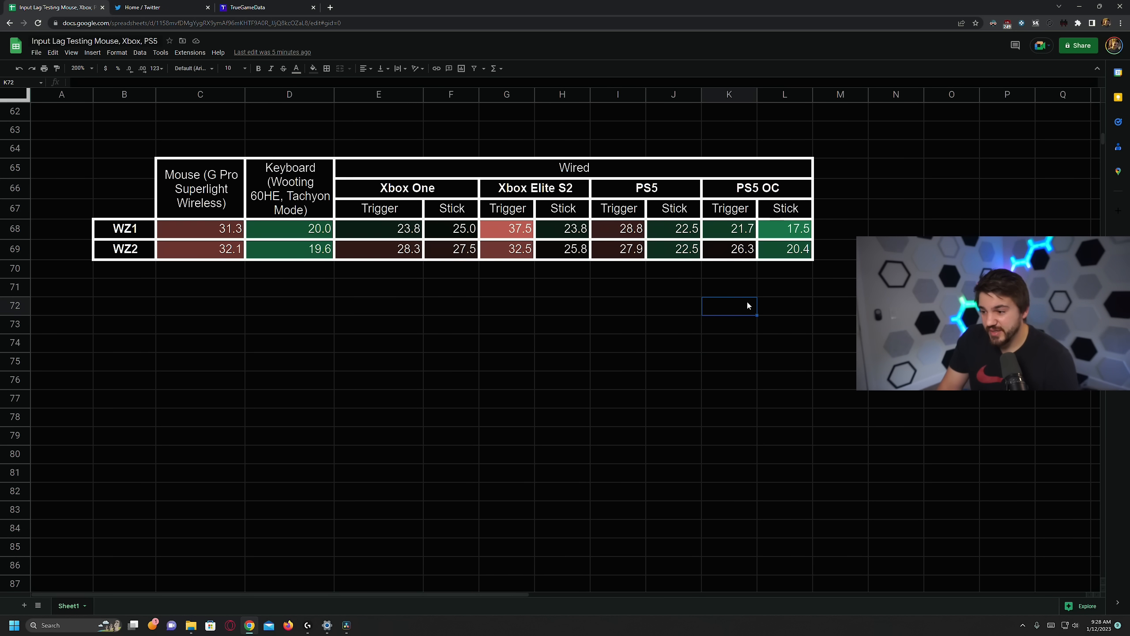
pyautogui.moveTo(507, 231)
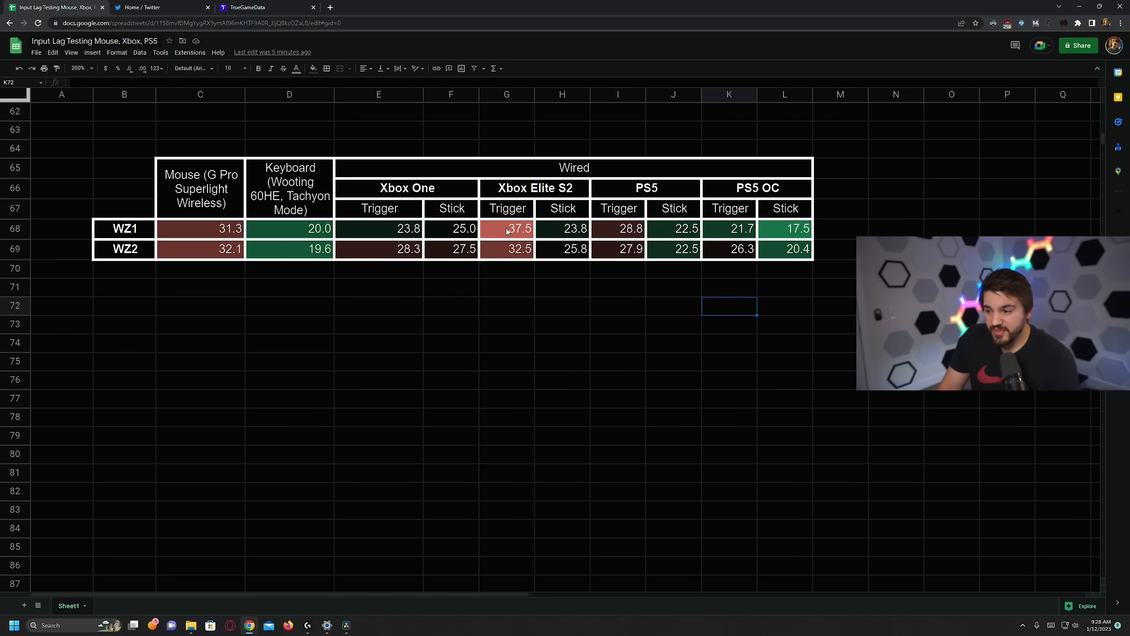
pyautogui.click(507, 228)
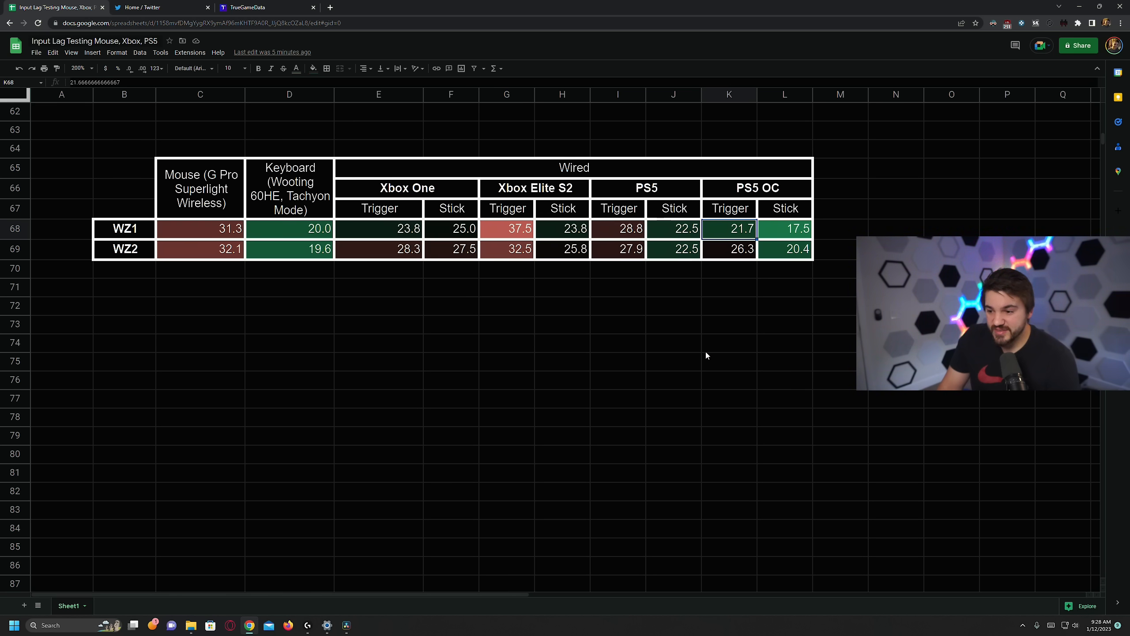
pyautogui.moveTo(659, 322)
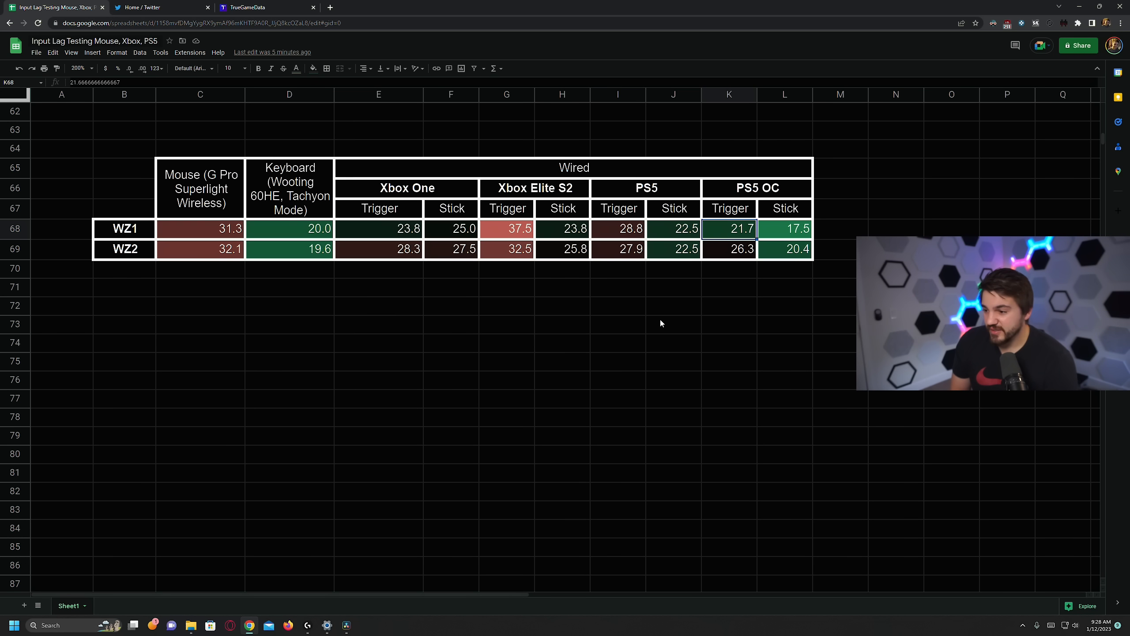
pyautogui.moveTo(678, 316)
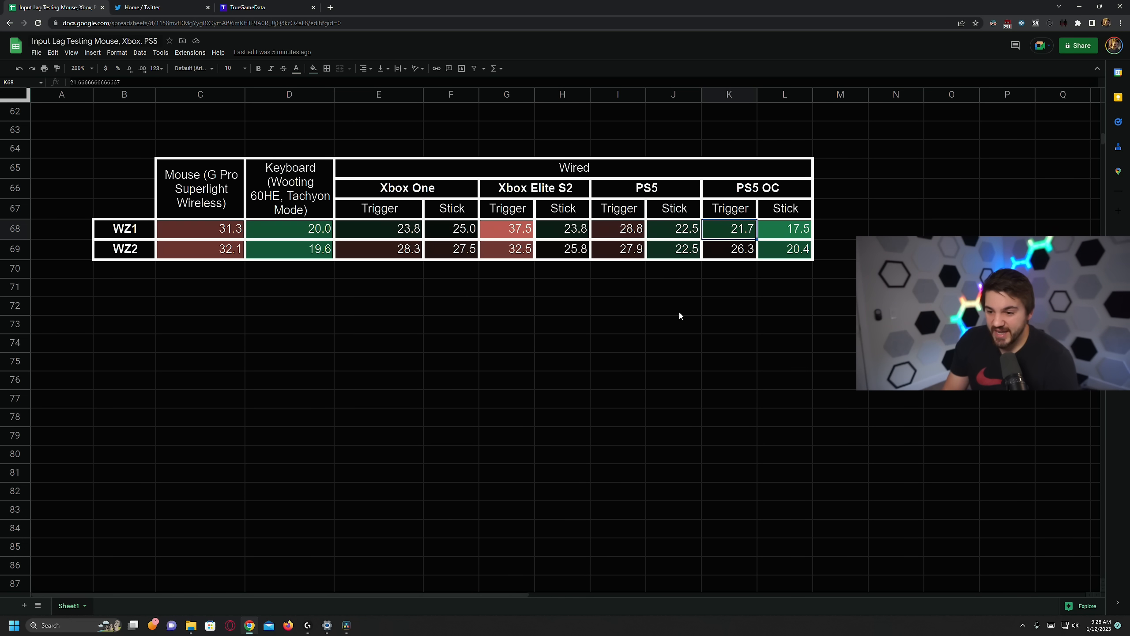
pyautogui.click(784, 229)
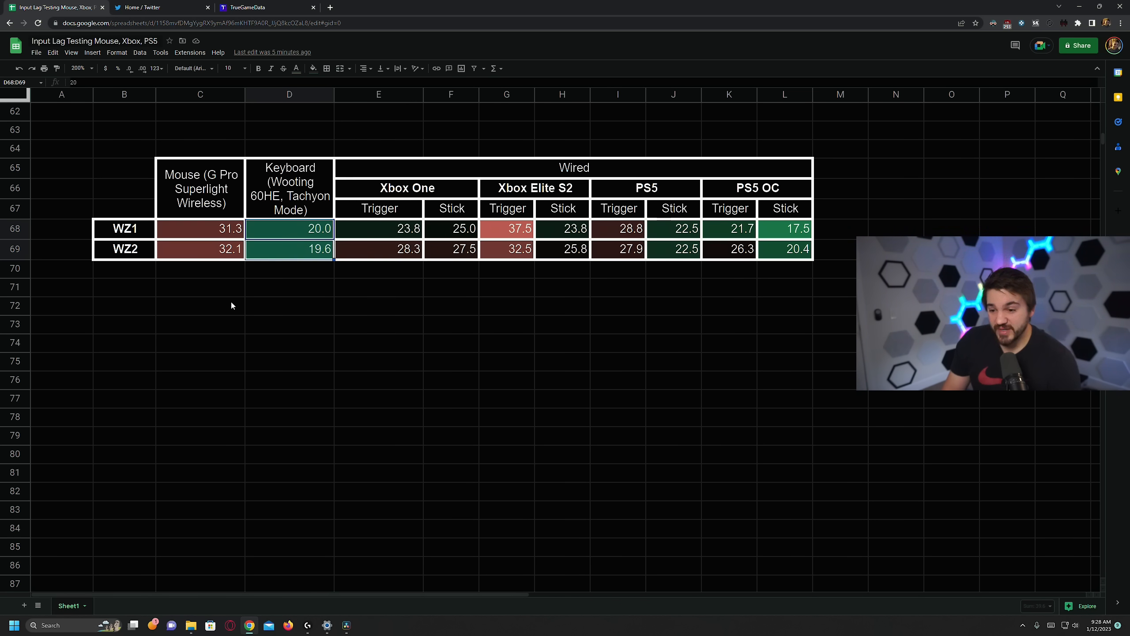
pyautogui.moveTo(374, 390)
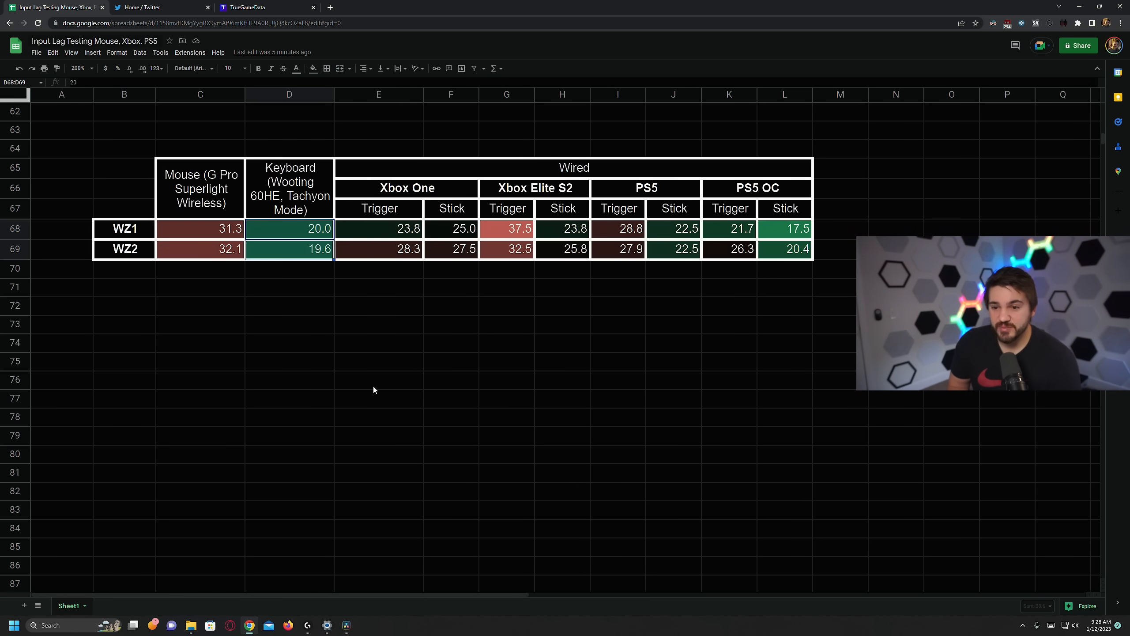